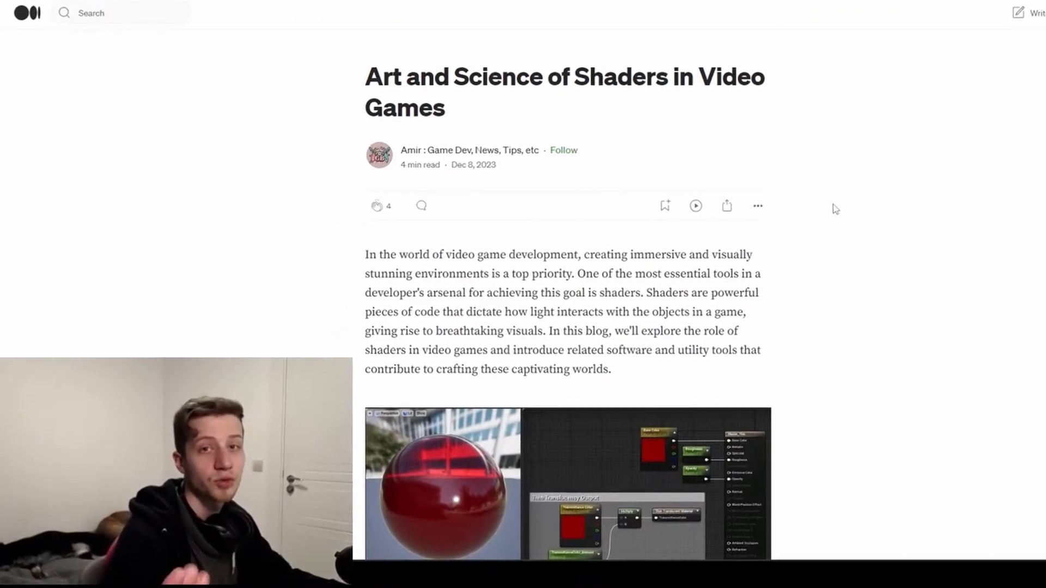
Read down past the opening image to The Magic of Shaders and its vertex and fragment shader bullets.
scroll(down, 3)
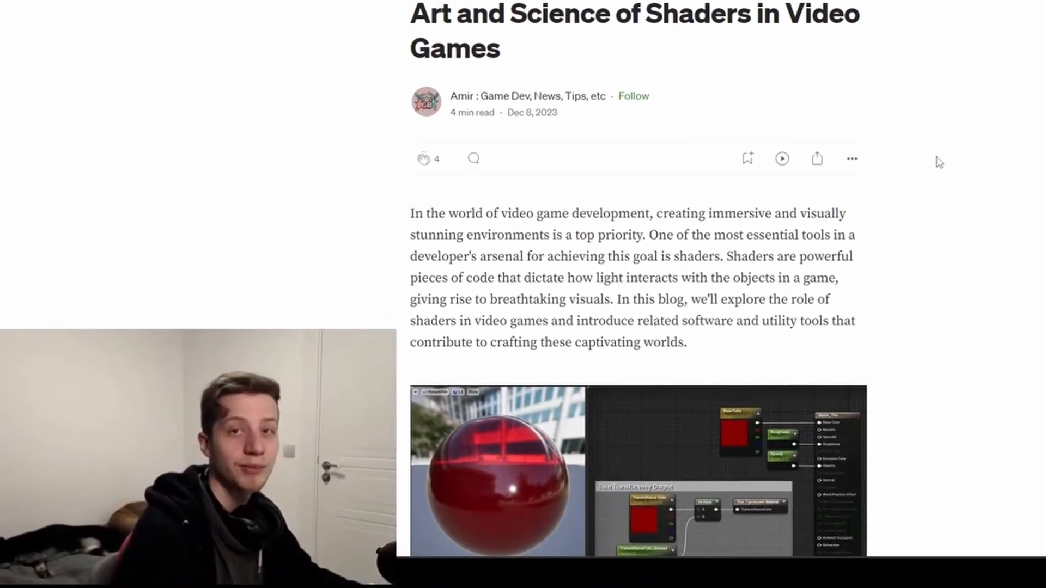
scroll(down, 3)
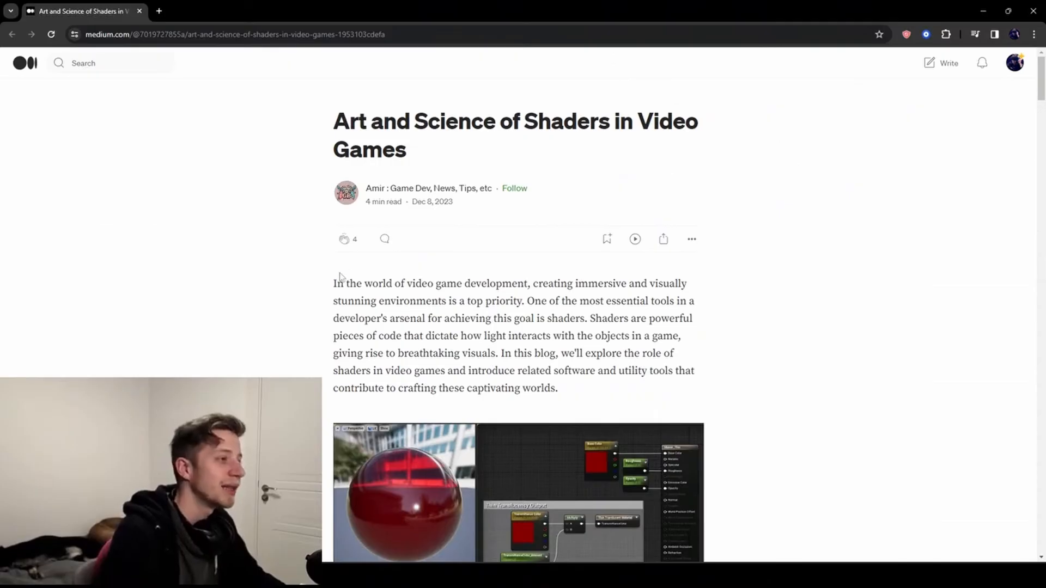
scroll(down, 3)
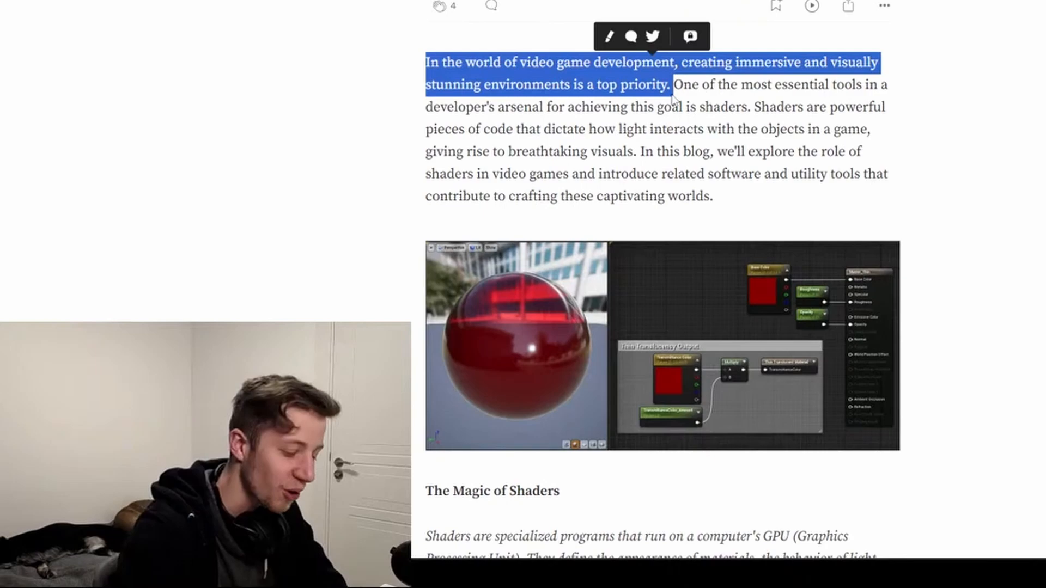
scroll(down, 3)
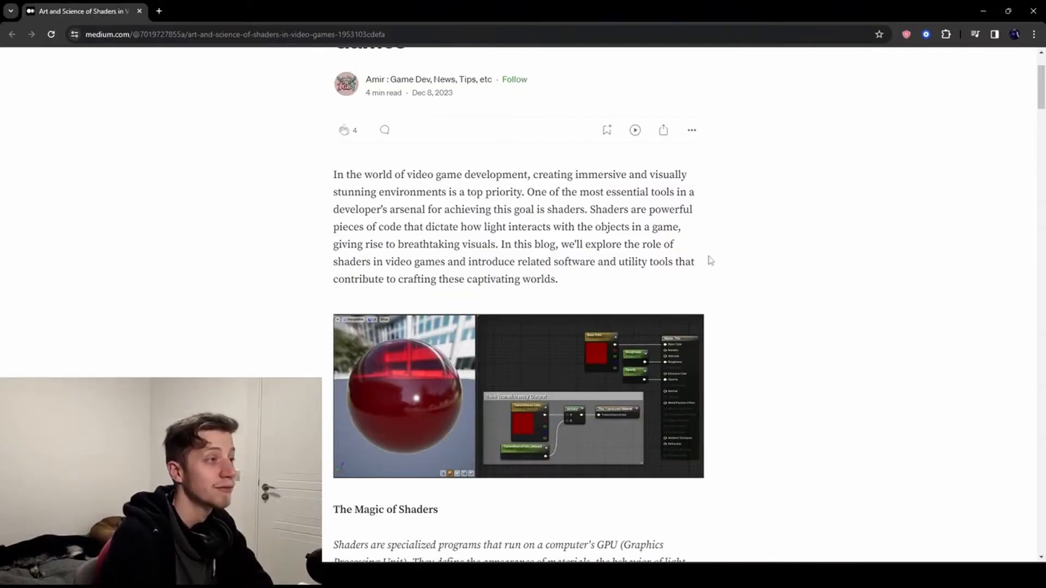
mouse_move(689, 233)
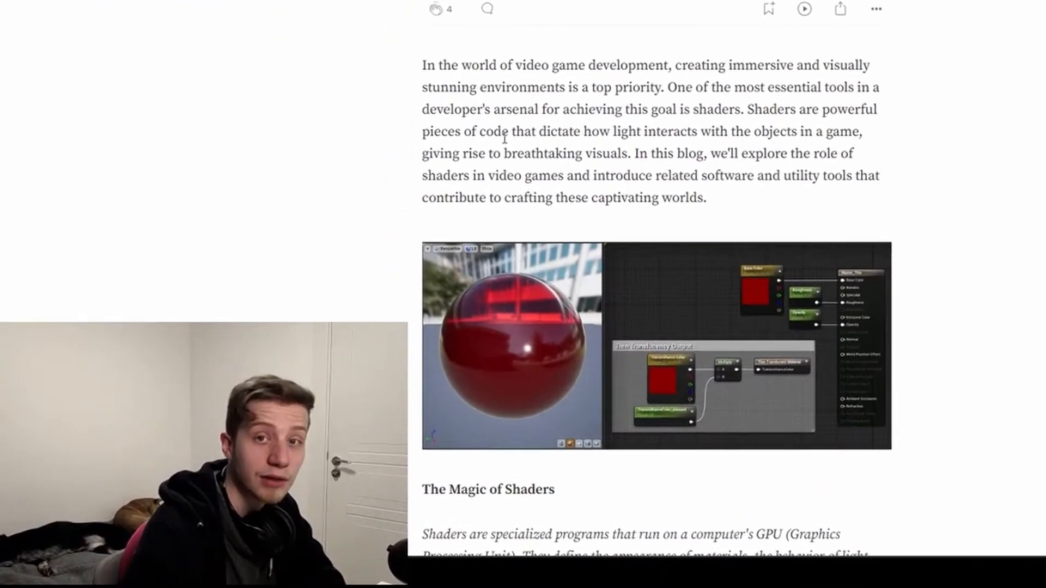
scroll(down, 3)
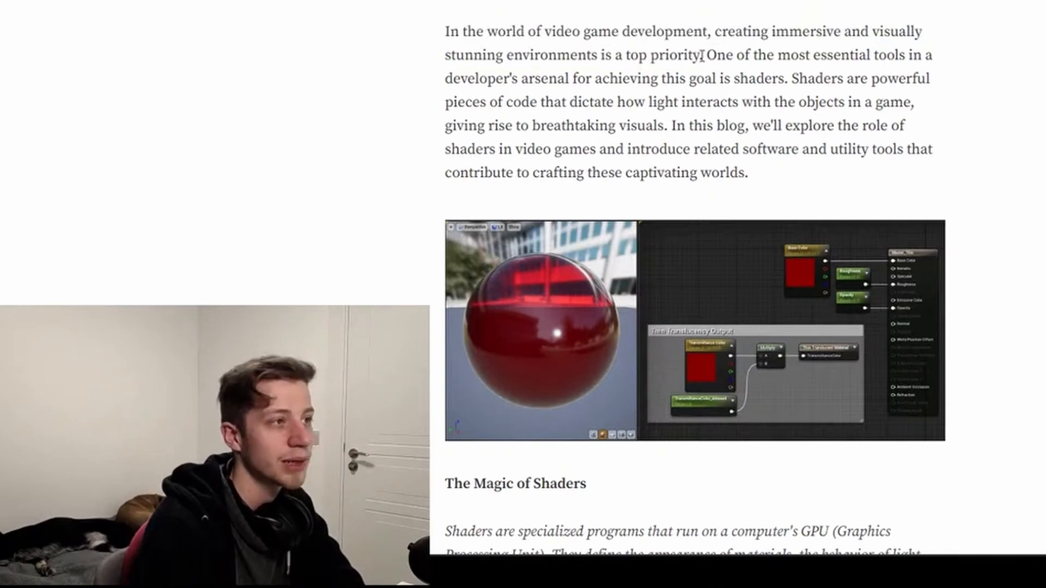
mouse_move(732, 52)
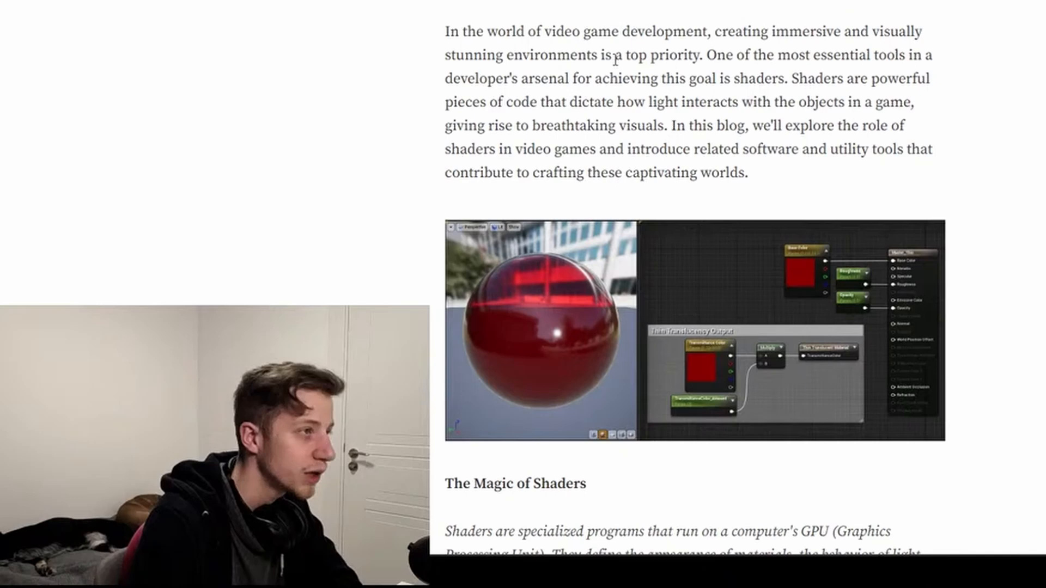
double_click(660, 55)
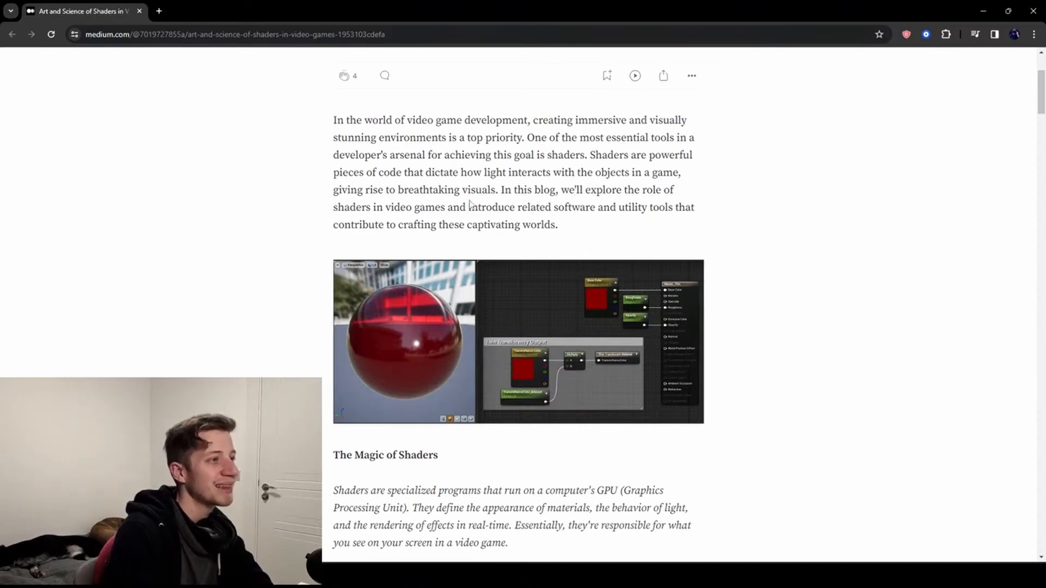
mouse_move(692, 230)
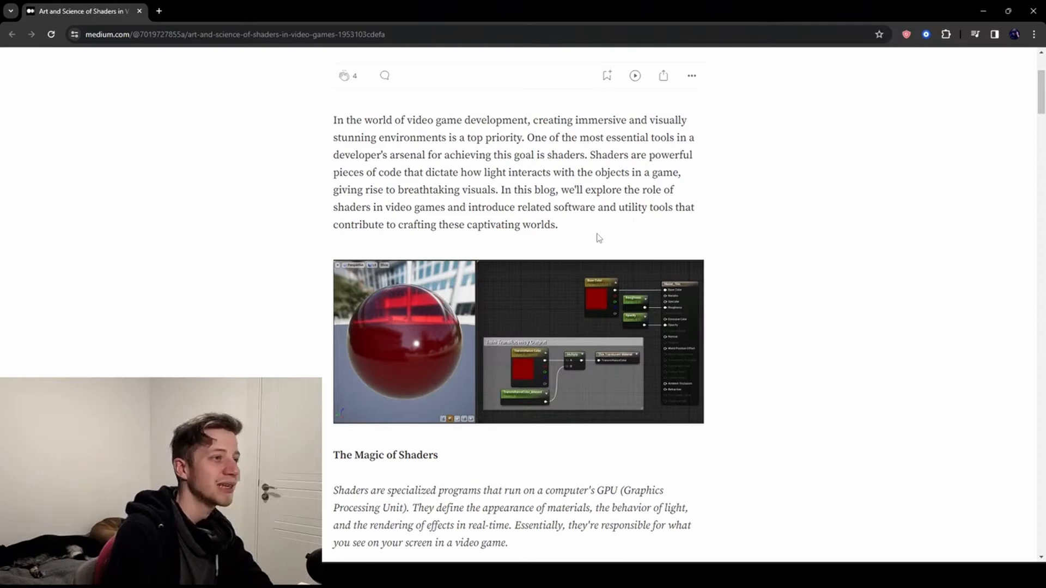
scroll(down, 3)
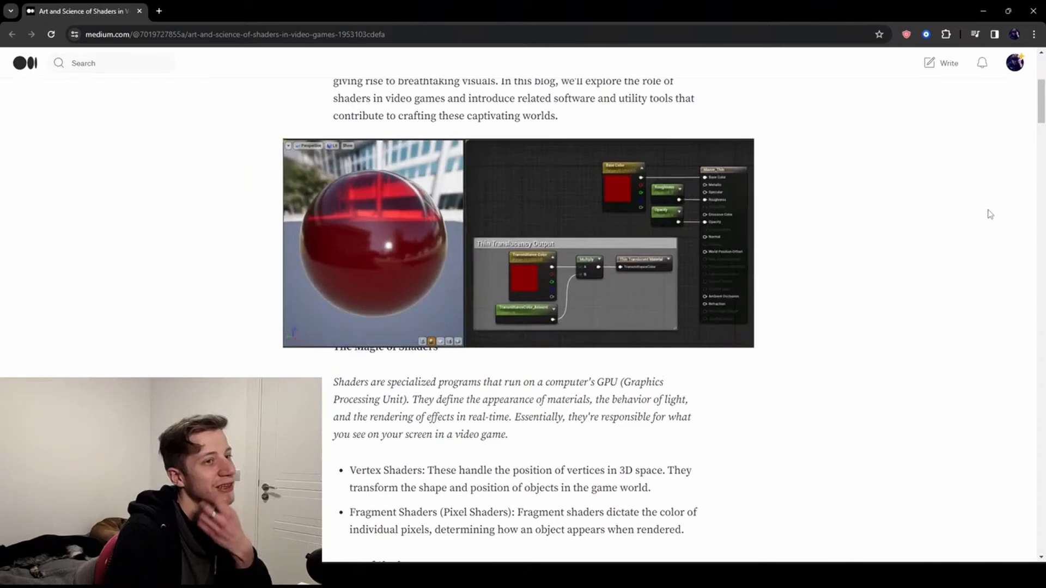
Read through The Magic of Shaders until the Types of Shaders list begins with Vertex Shaders.
scroll(down, 3)
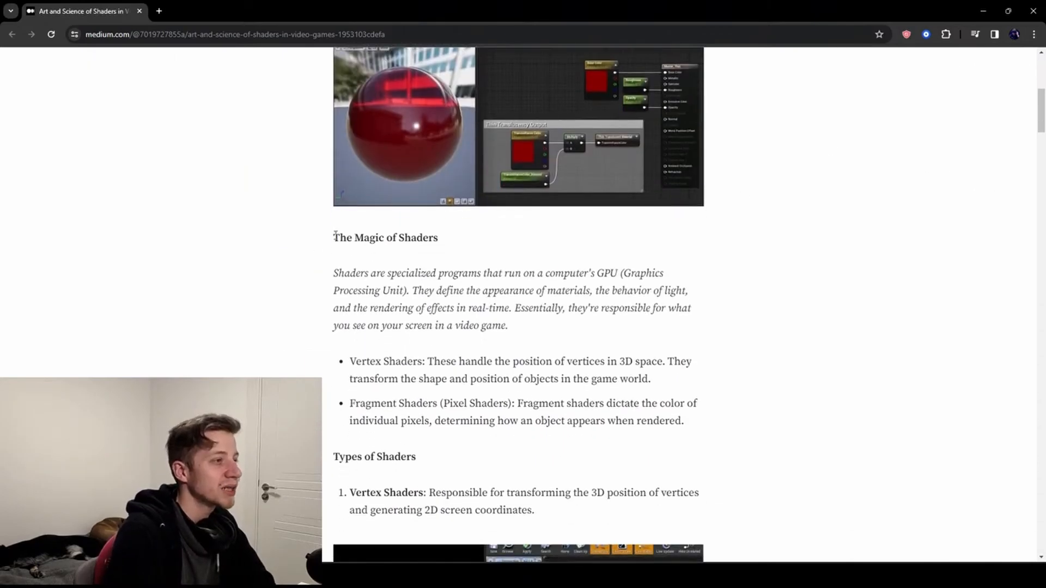
scroll(down, 3)
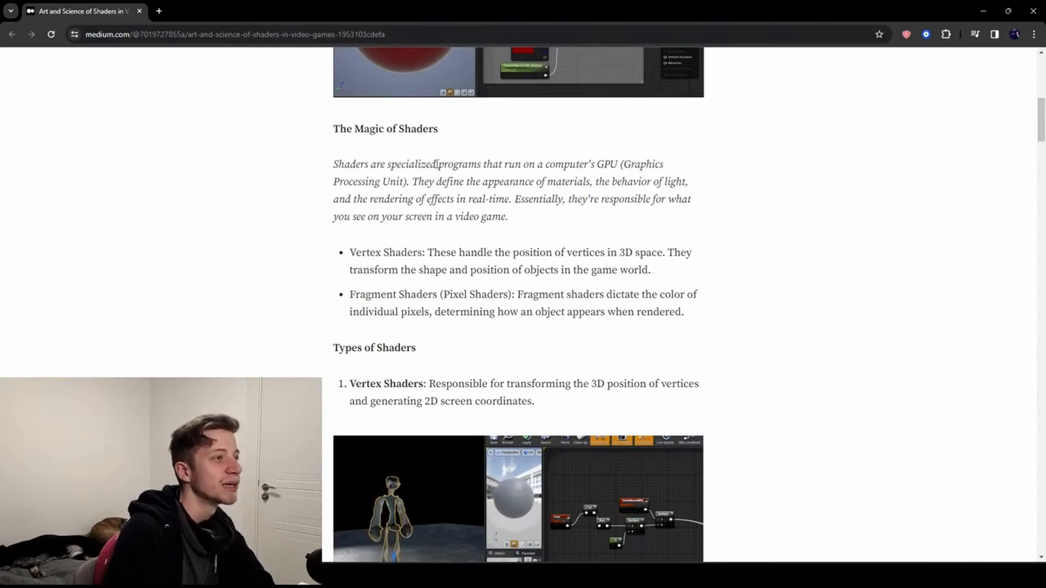
mouse_move(662, 233)
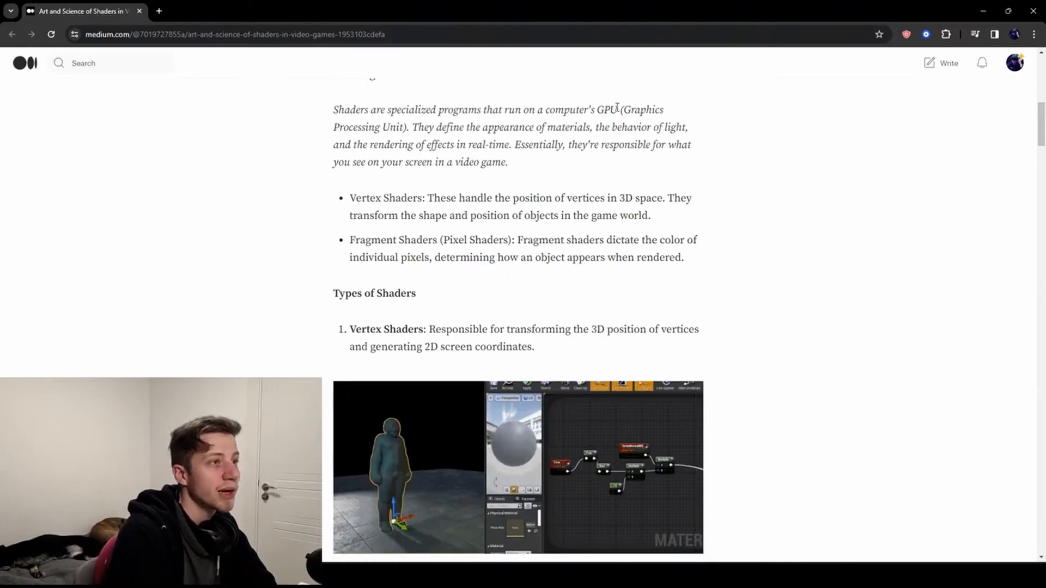
drag(619, 109, 506, 127)
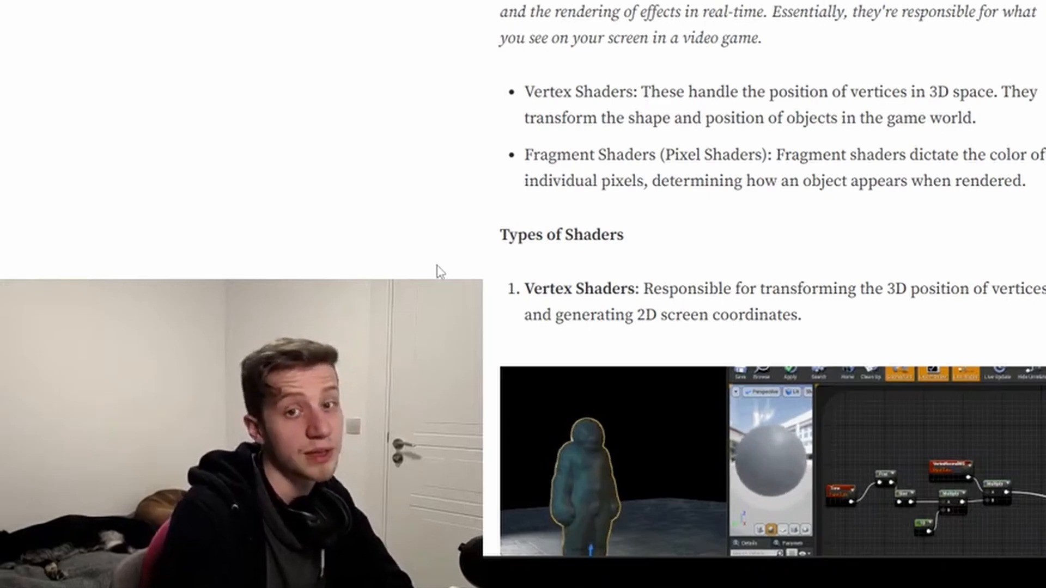
scroll(down, 3)
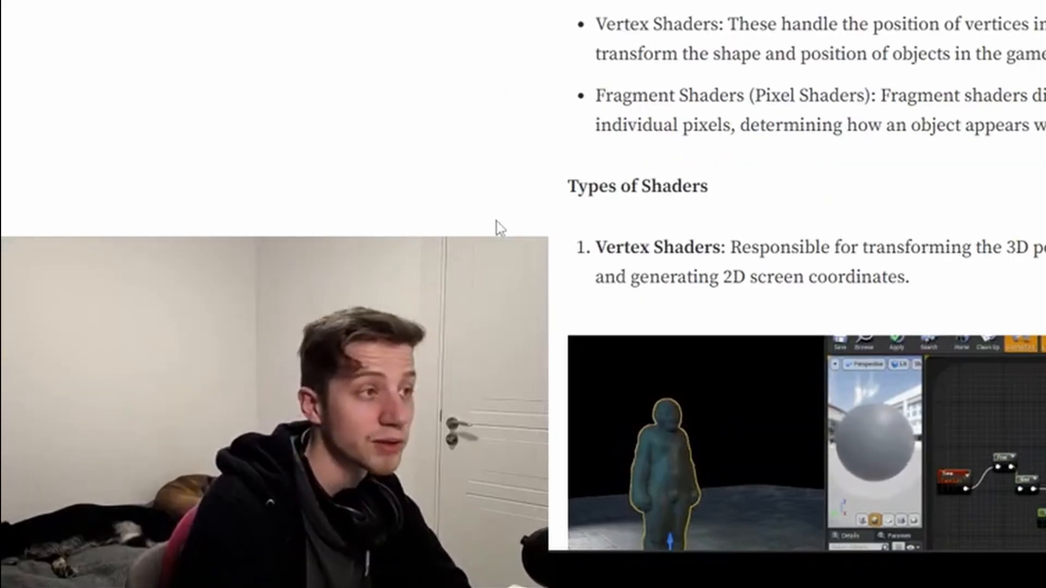
scroll(down, 3)
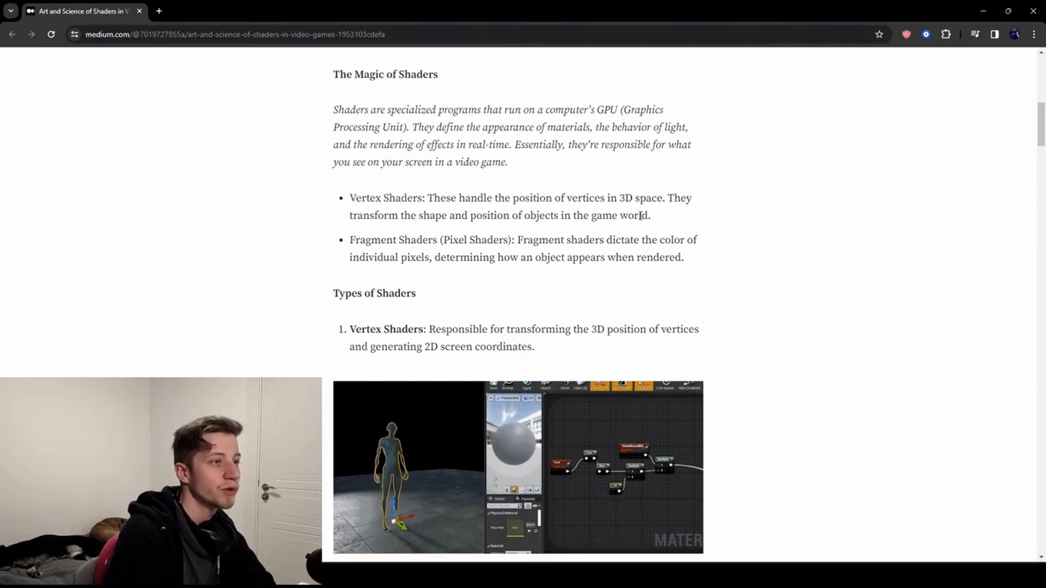
Read past the Vertex Shaders image to item 2, Fragment Shaders (Pixel Shaders).
scroll(down, 3)
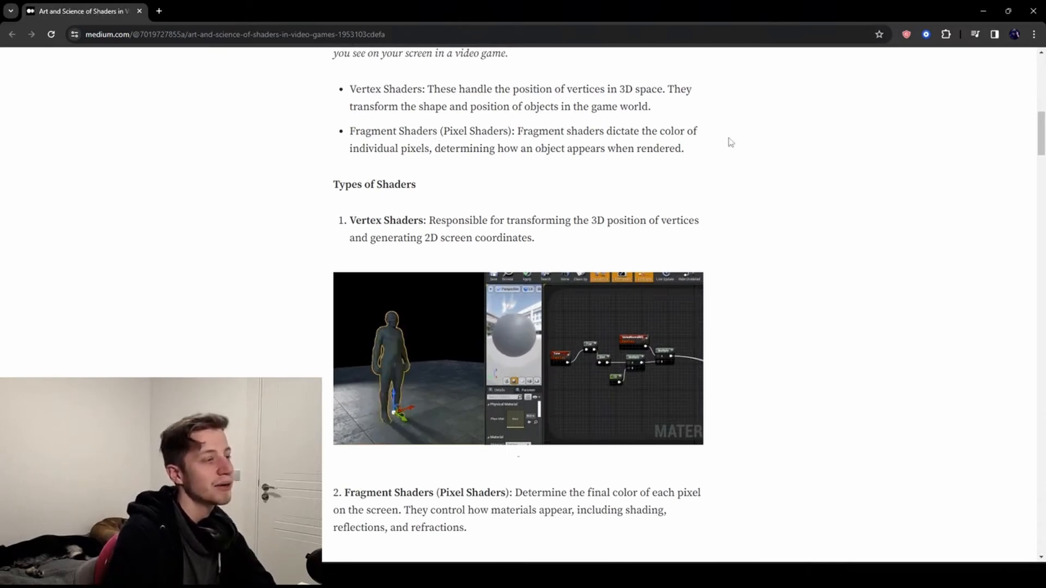
mouse_move(562, 194)
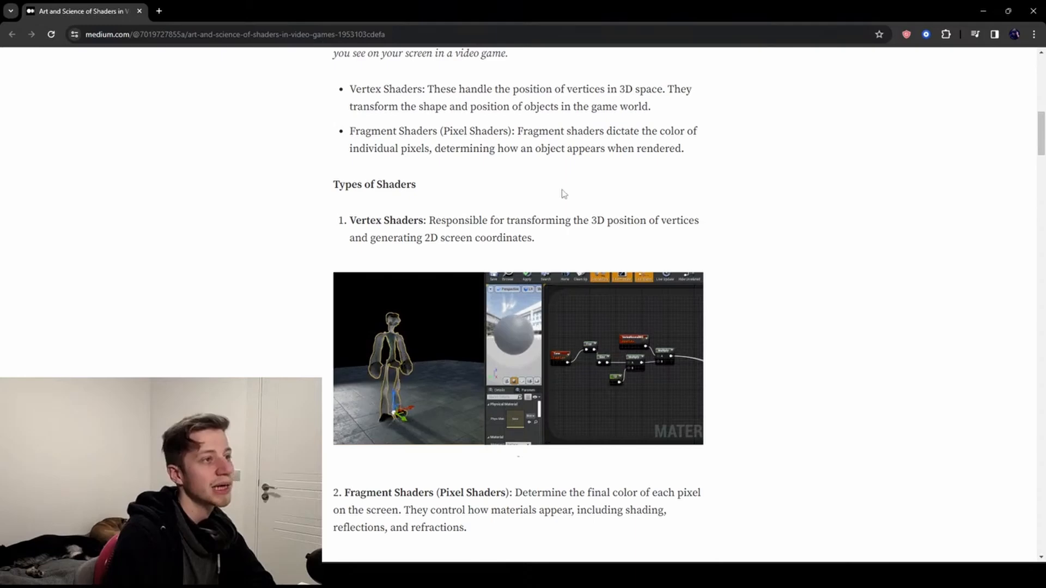
scroll(down, 3)
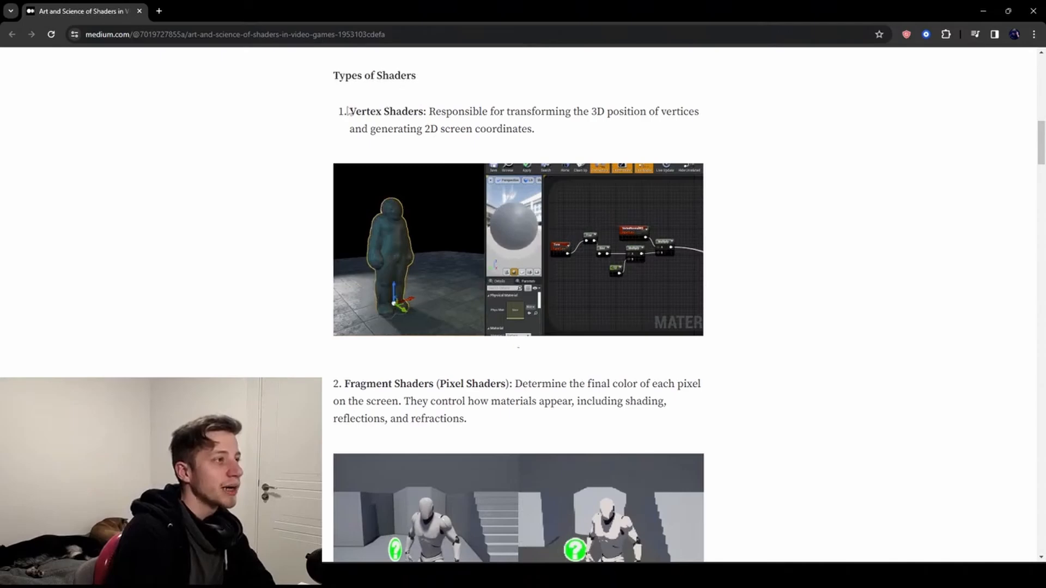
Read the Fragment Shaders description and its retro pixel shader image to the Geometry Shaders entry.
scroll(up, 3)
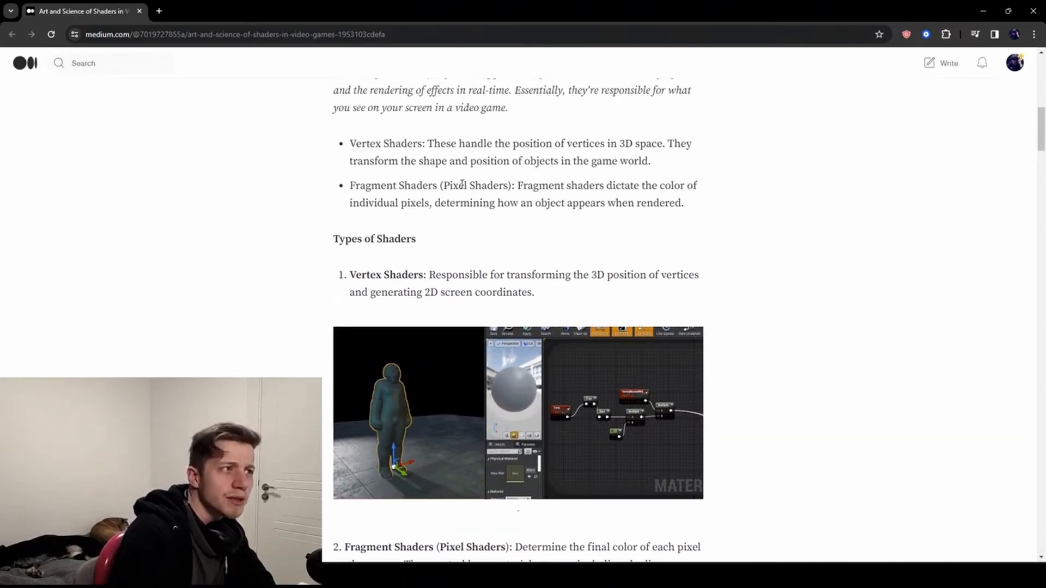
scroll(down, 3)
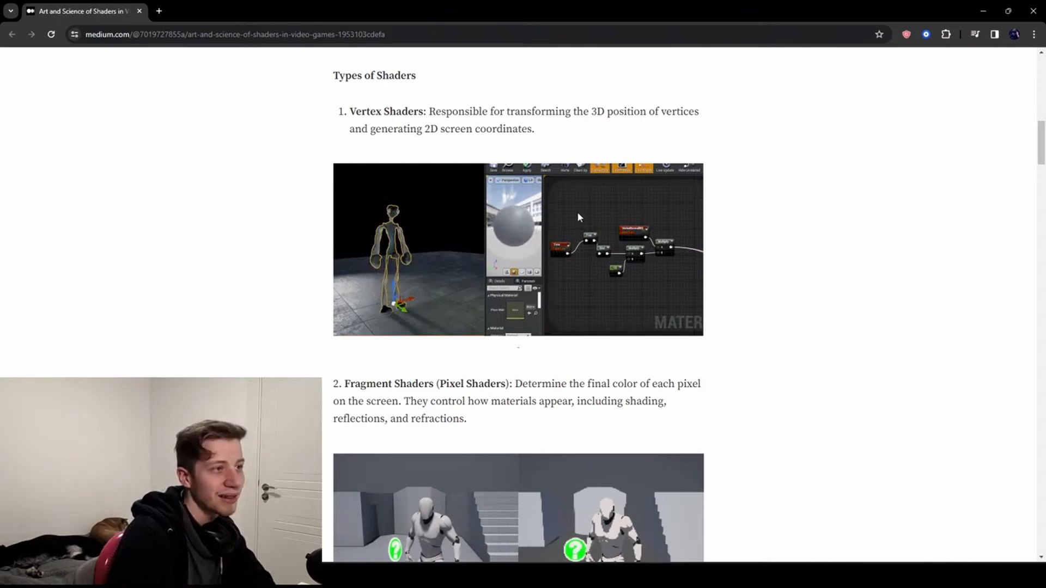
mouse_move(586, 234)
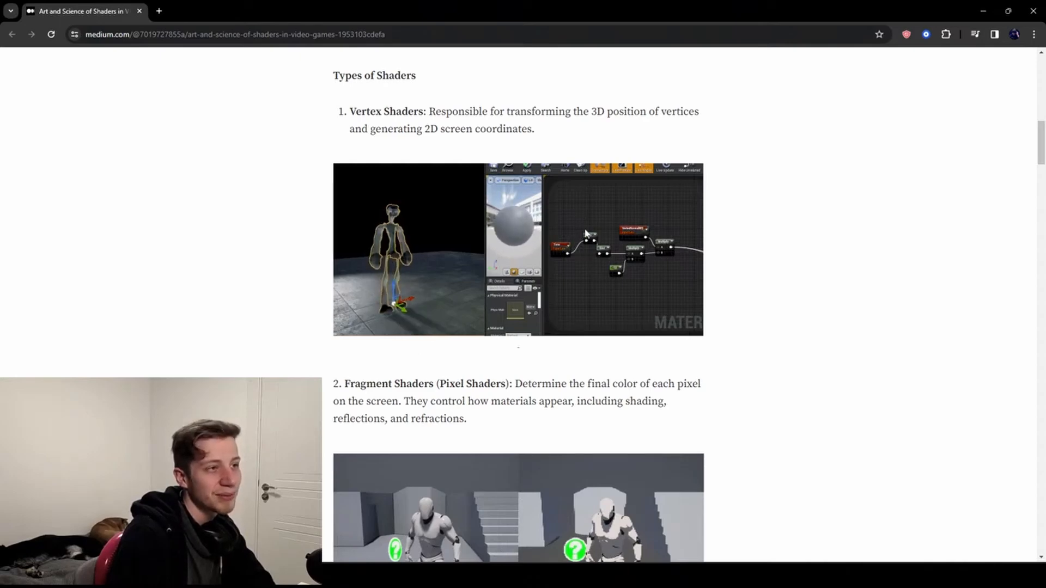
mouse_move(638, 318)
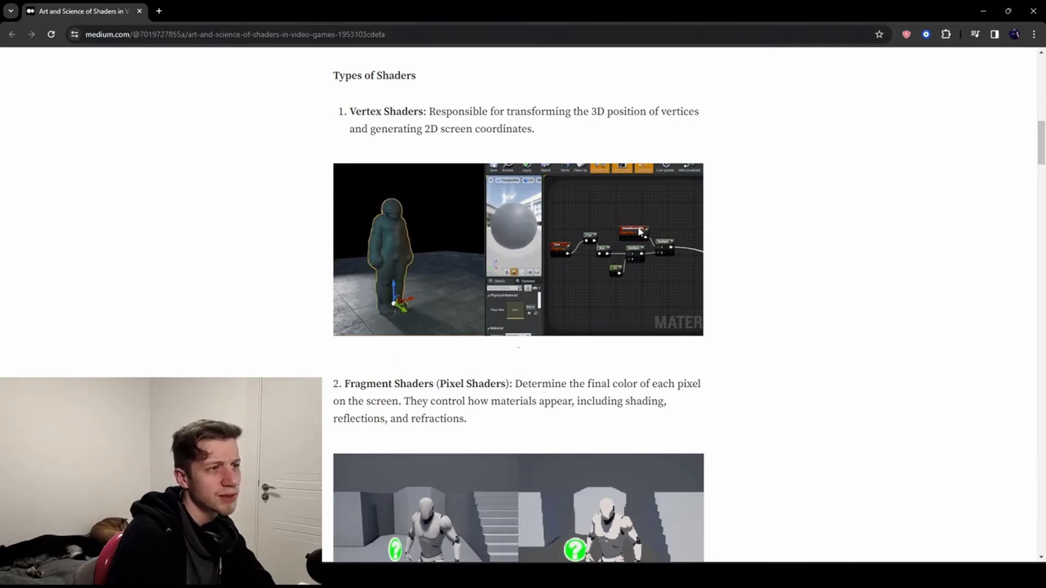
mouse_move(792, 320)
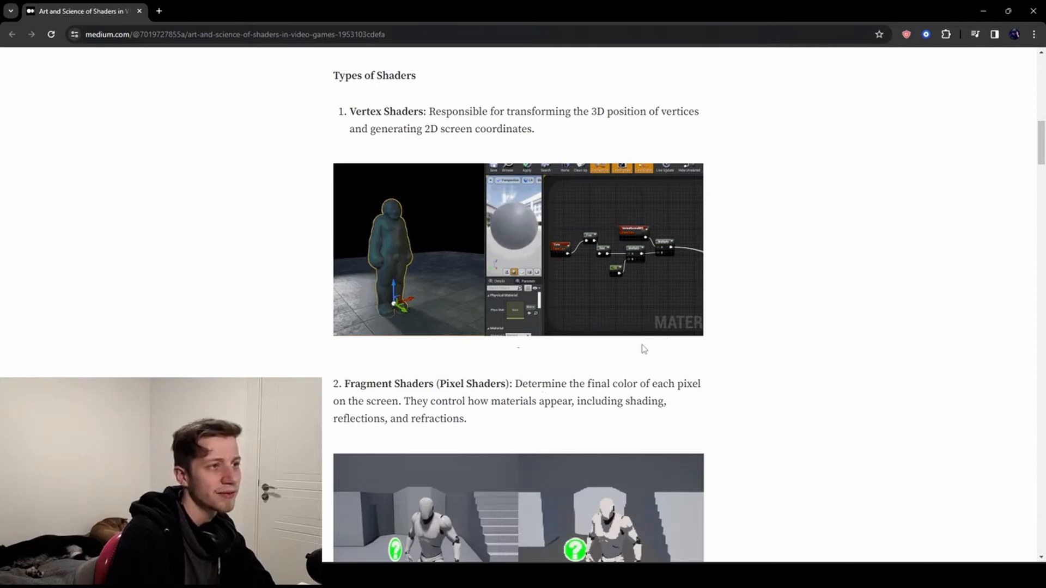
scroll(down, 3)
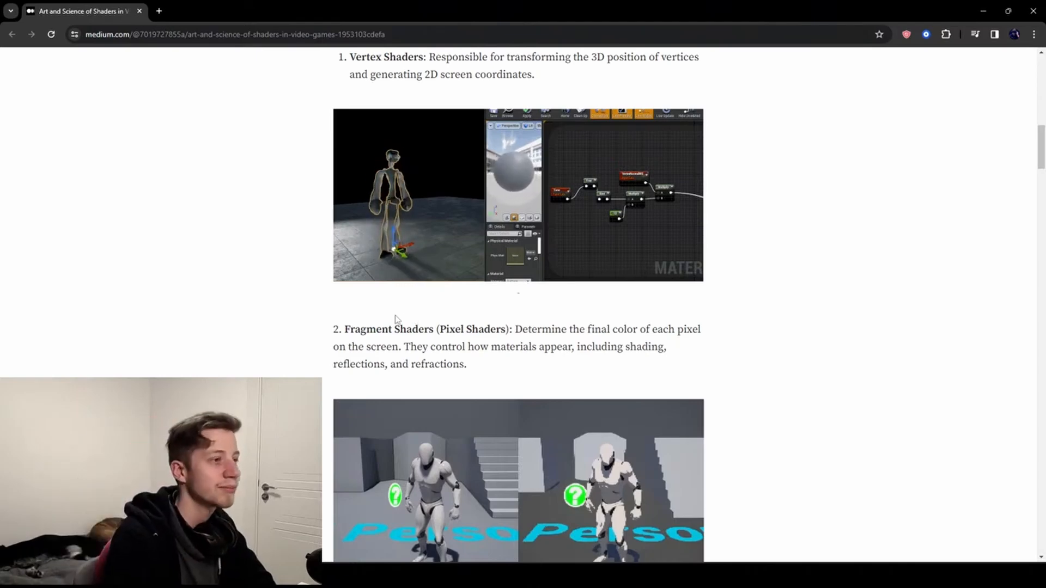
scroll(down, 3)
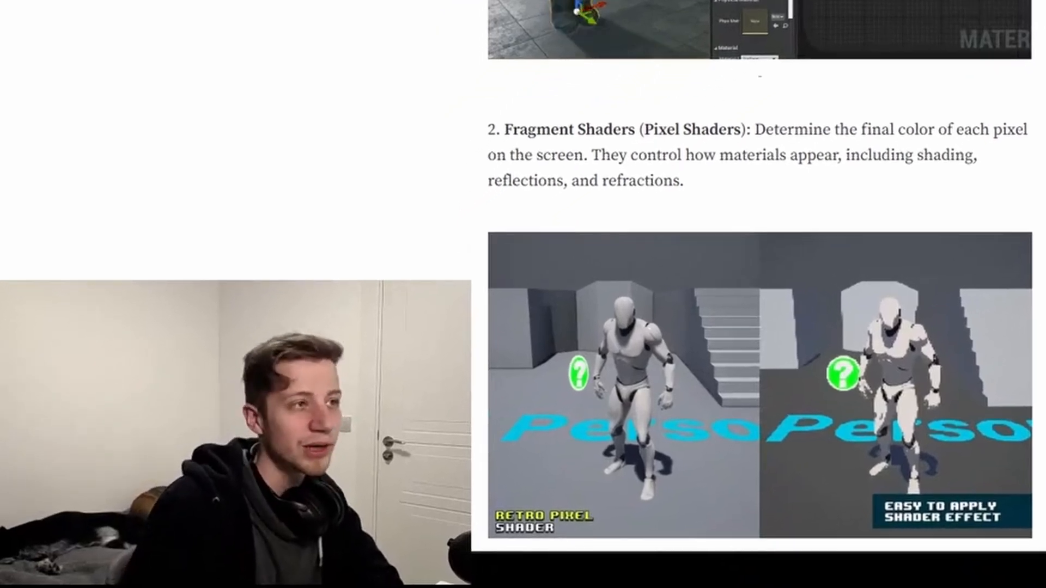
scroll(down, 3)
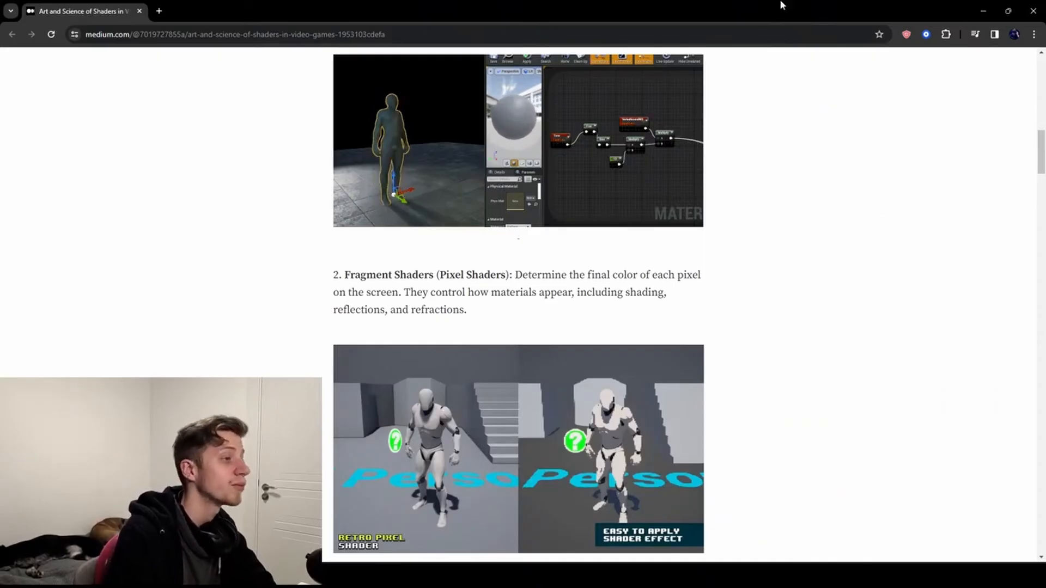
scroll(down, 3)
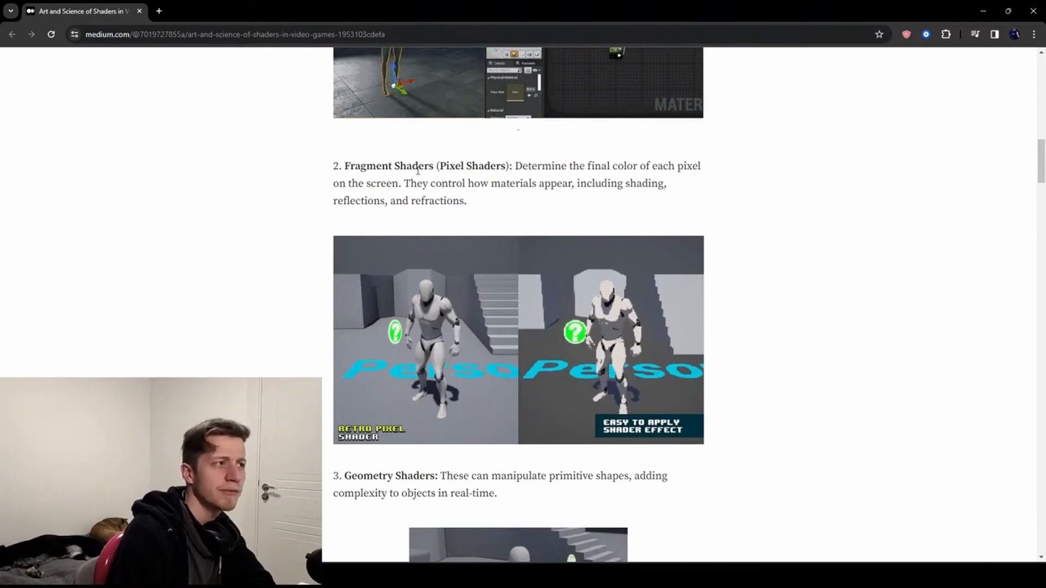
Read on to the Geometry Shaders description and its grass illustration.
drag(366, 166, 431, 166)
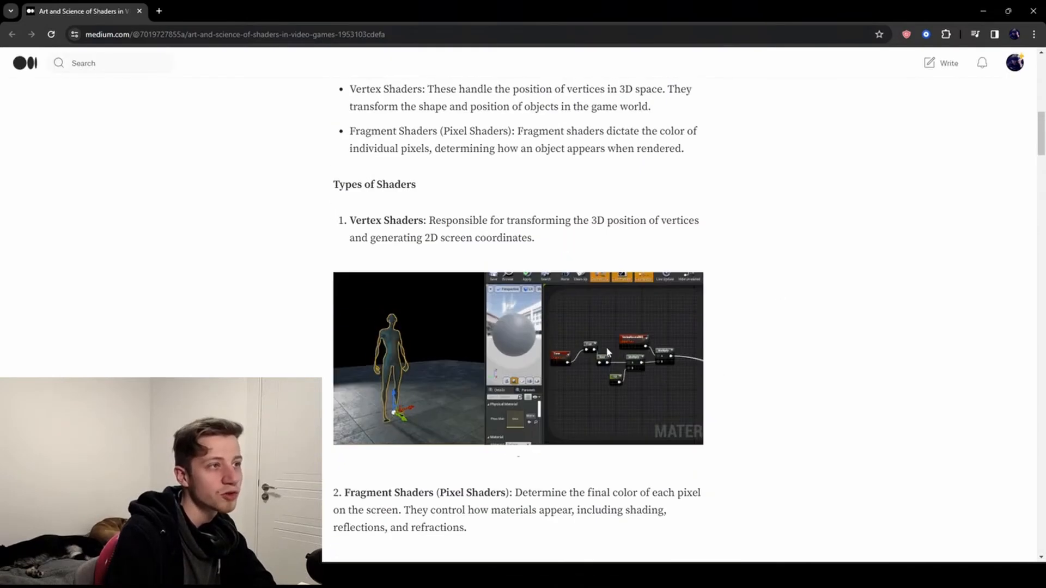
scroll(down, 3)
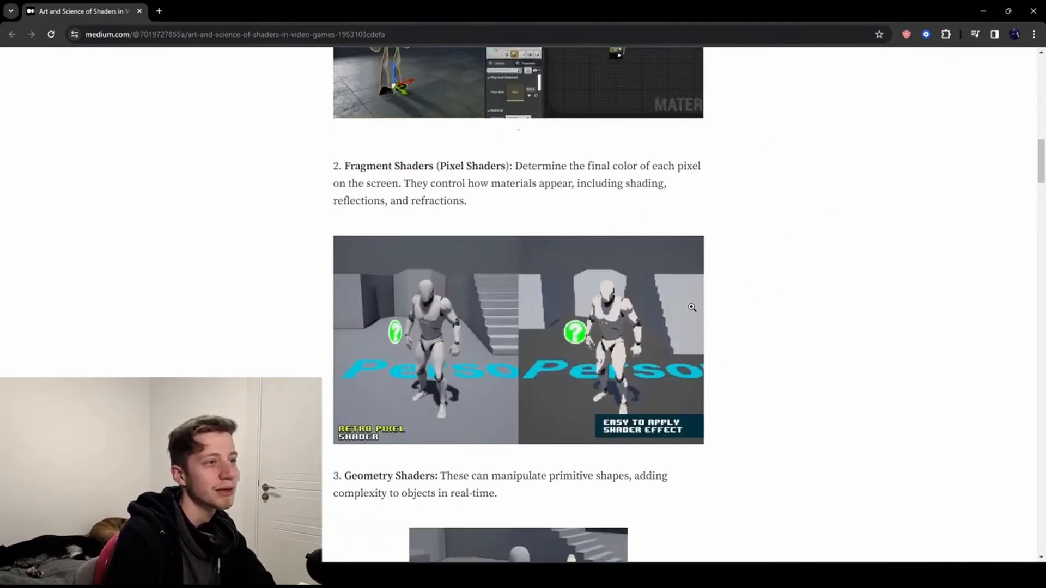
mouse_move(786, 125)
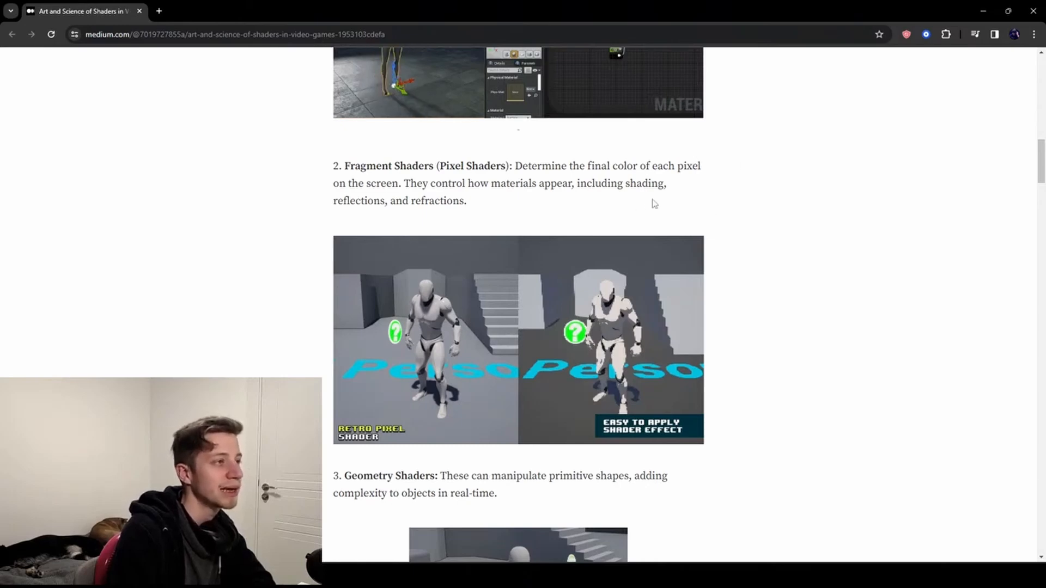
scroll(down, 3)
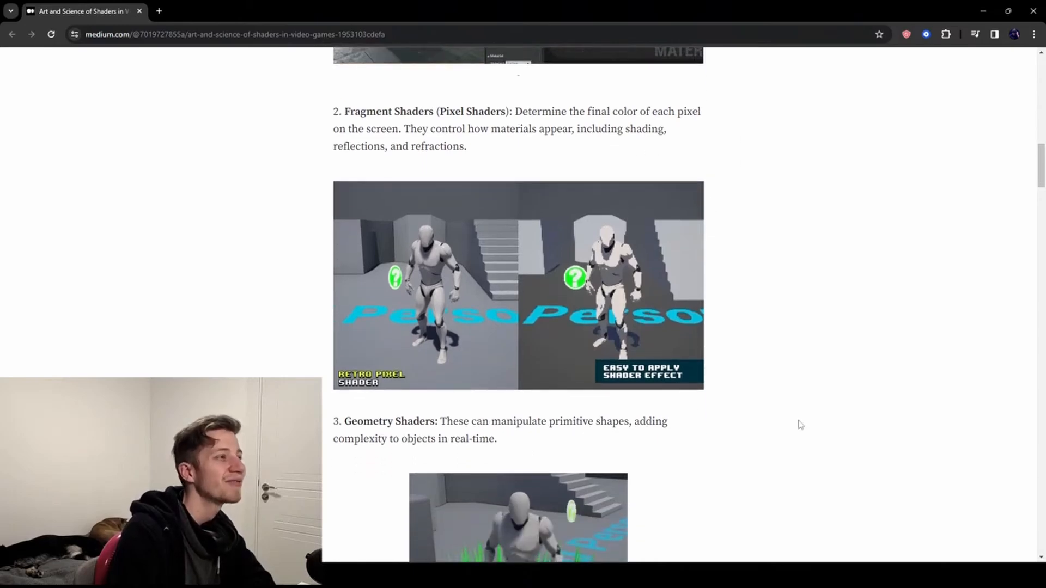
scroll(down, 3)
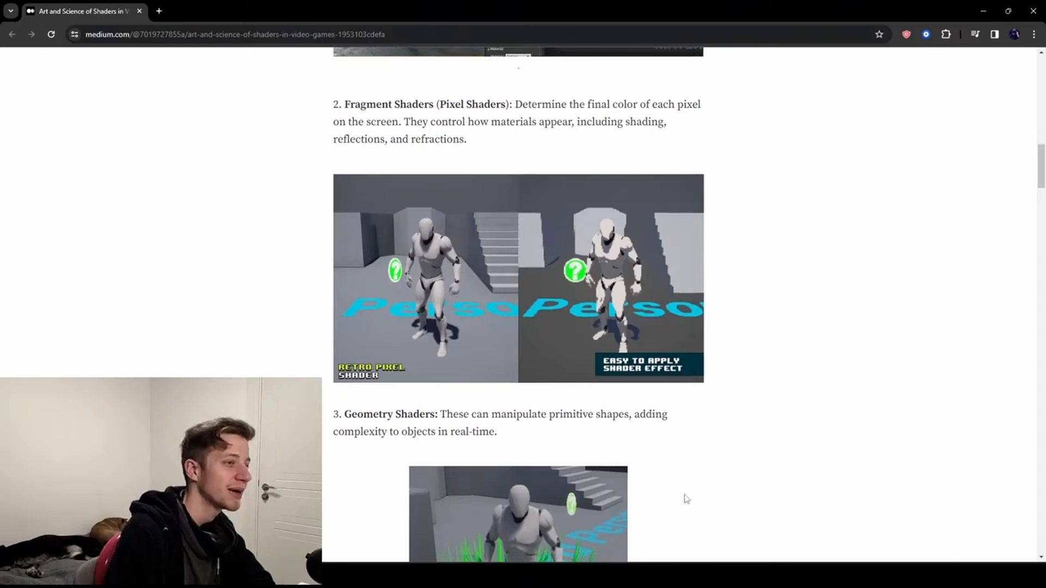
scroll(down, 3)
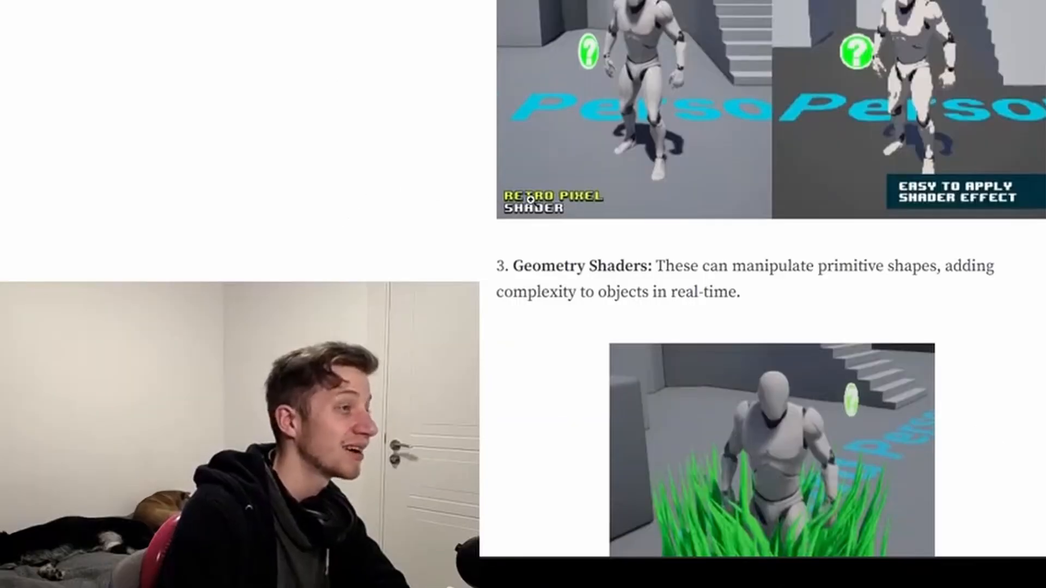
scroll(down, 3)
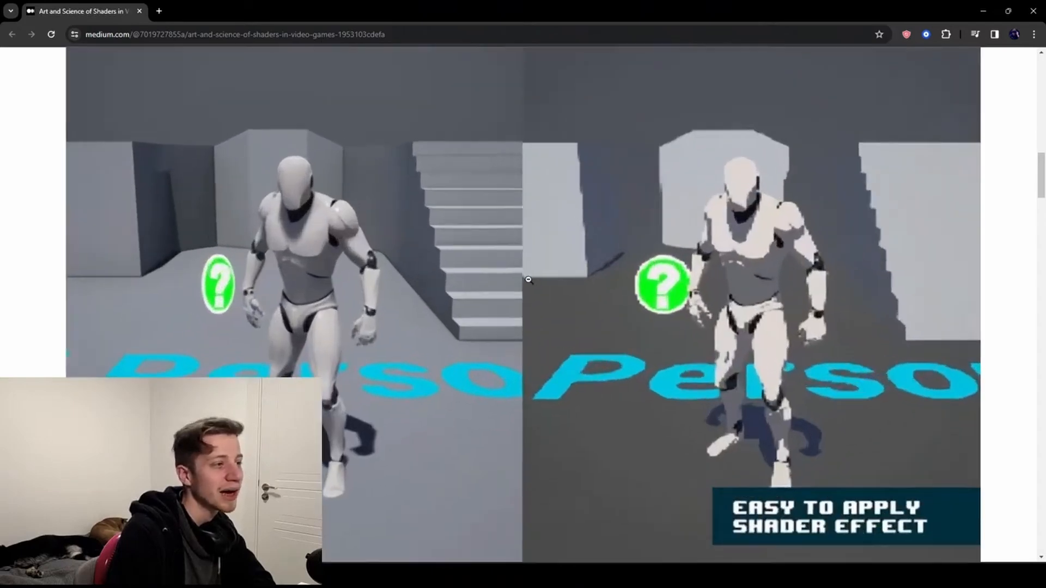
scroll(down, 3)
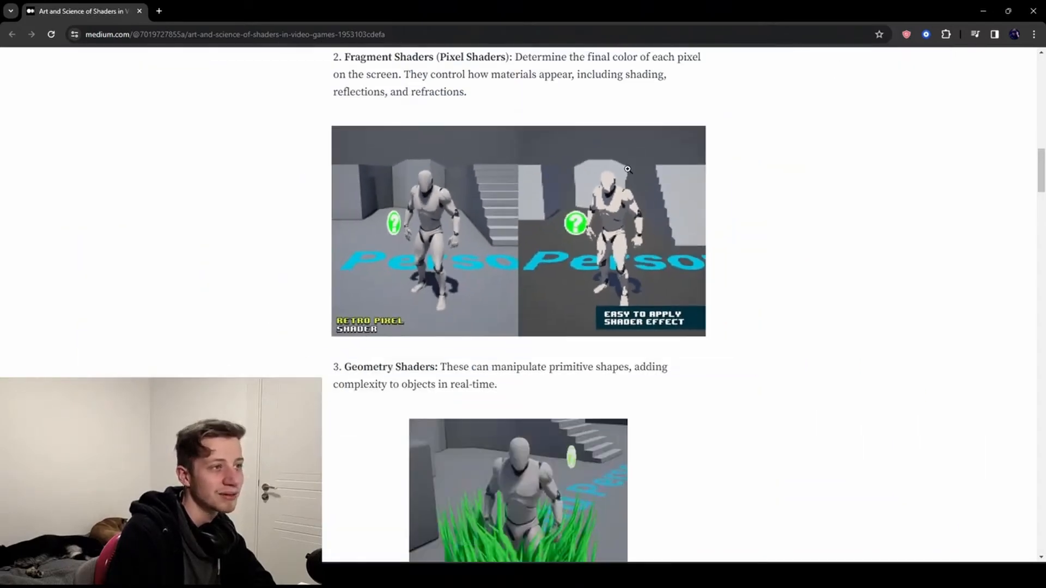
Read the Compute Shaders entry, highlighting its description along the way.
scroll(down, 3)
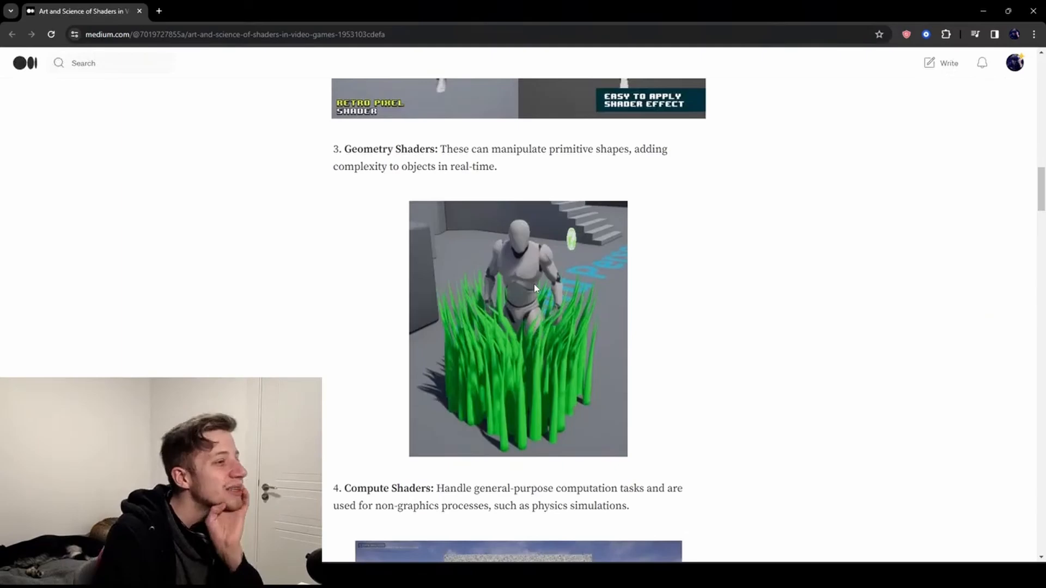
scroll(up, 3)
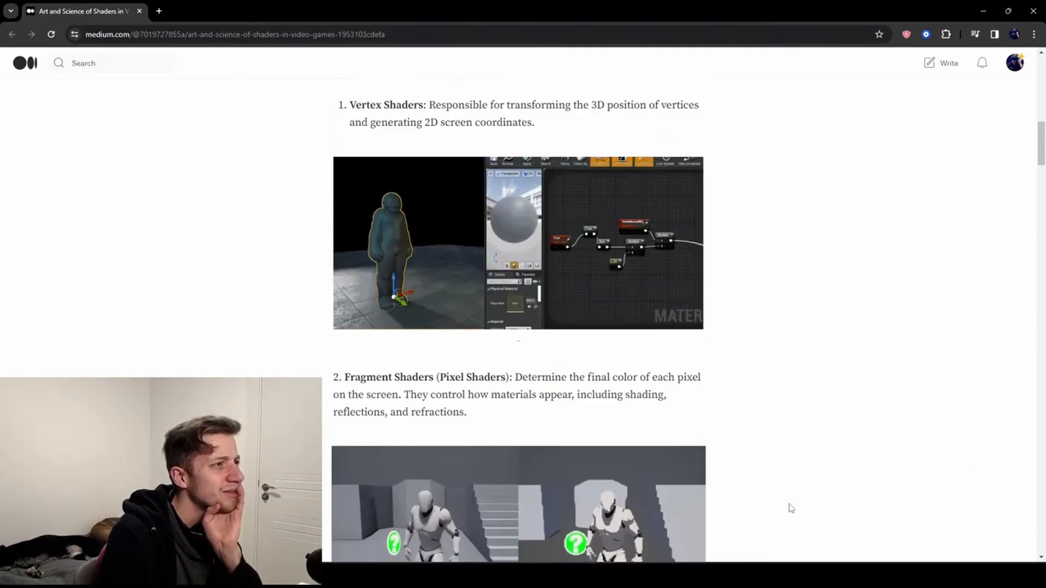
scroll(down, 3)
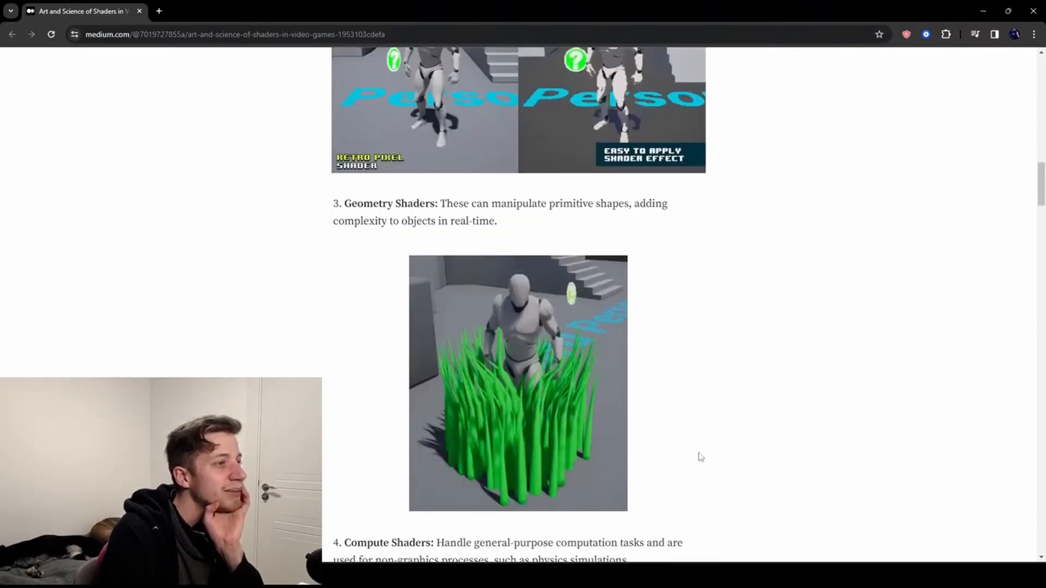
mouse_move(642, 442)
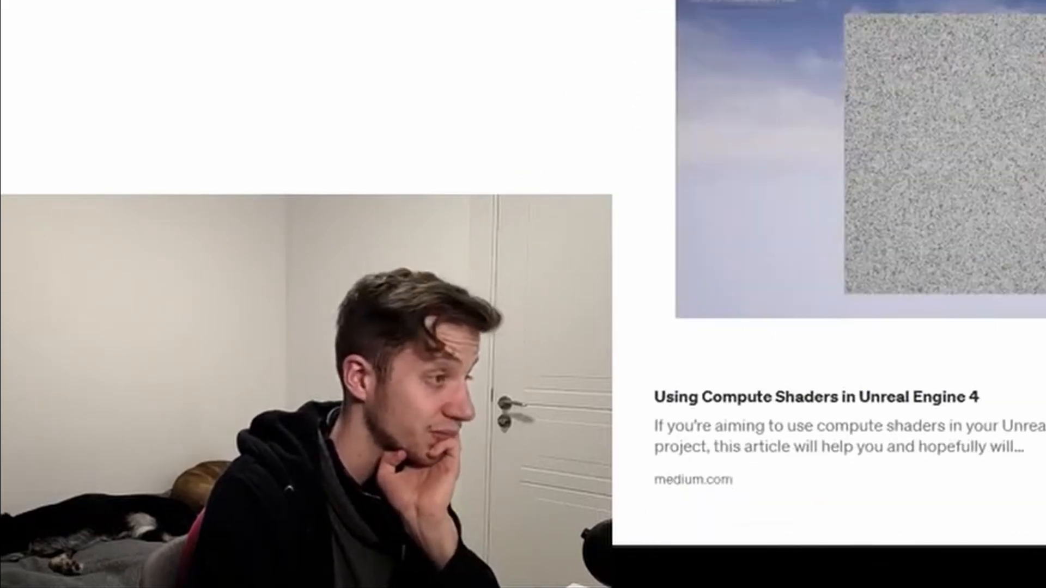
scroll(down, 3)
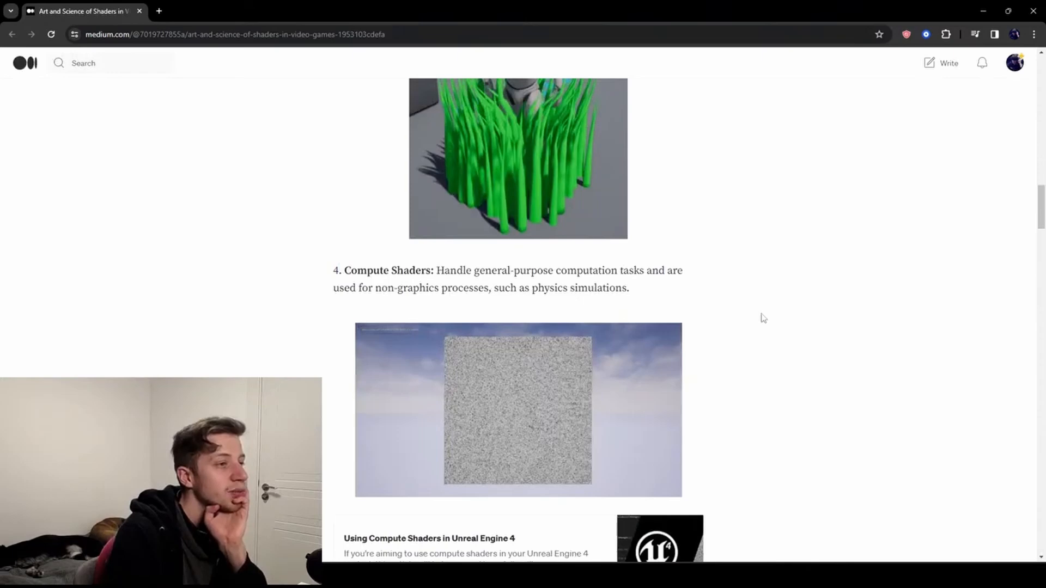
drag(379, 270, 628, 288)
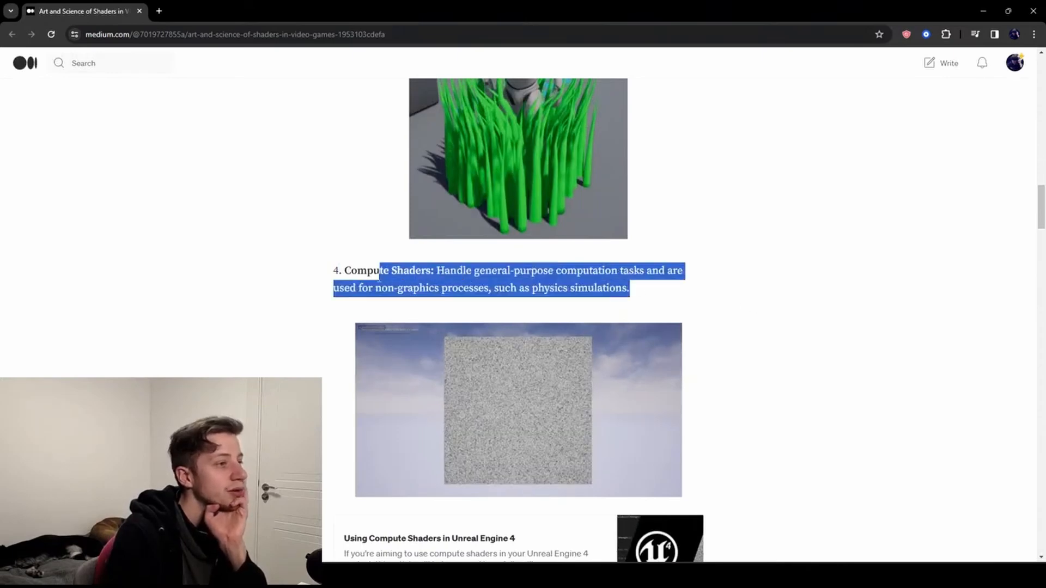
scroll(down, 3)
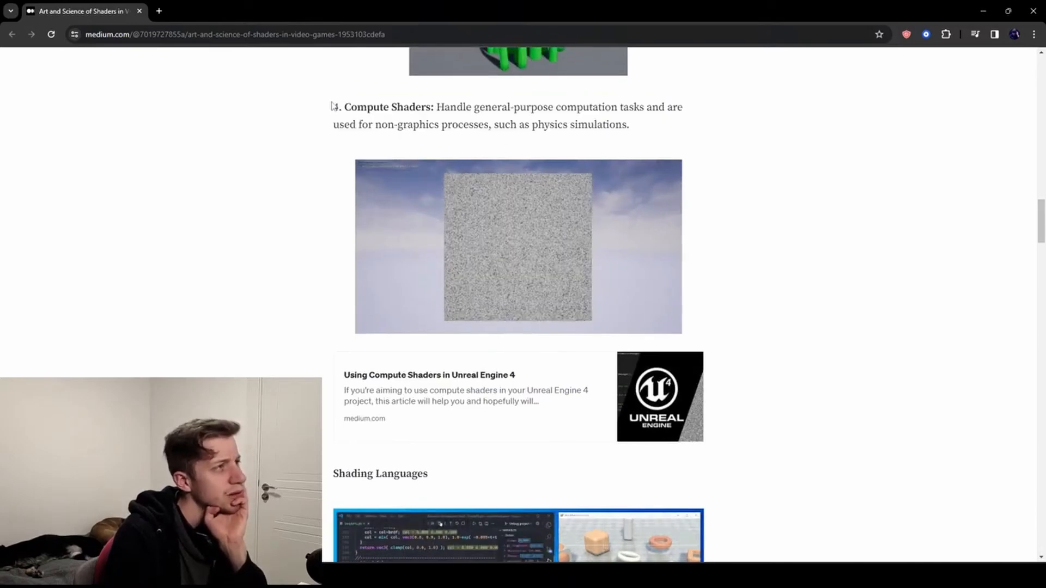
Read Shading Languages, highlighting the HLSL line, down to the Shader Development Software list.
scroll(down, 3)
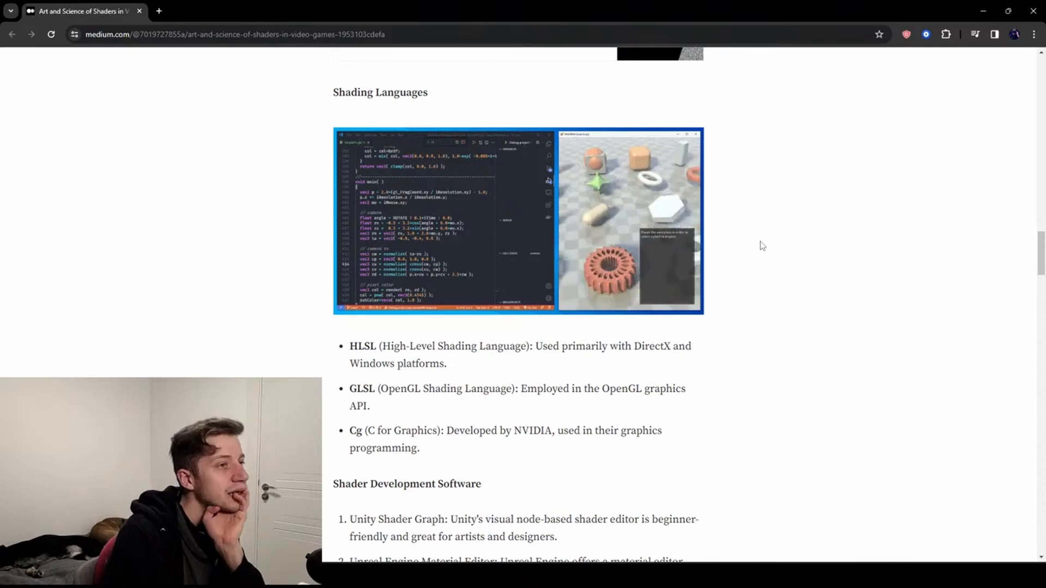
drag(350, 345, 445, 364)
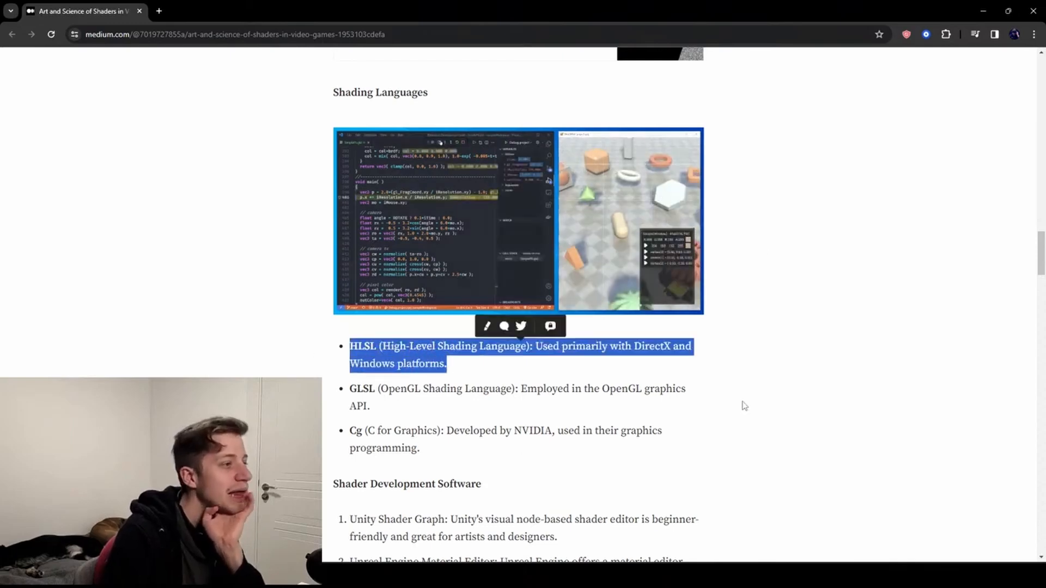
scroll(down, 3)
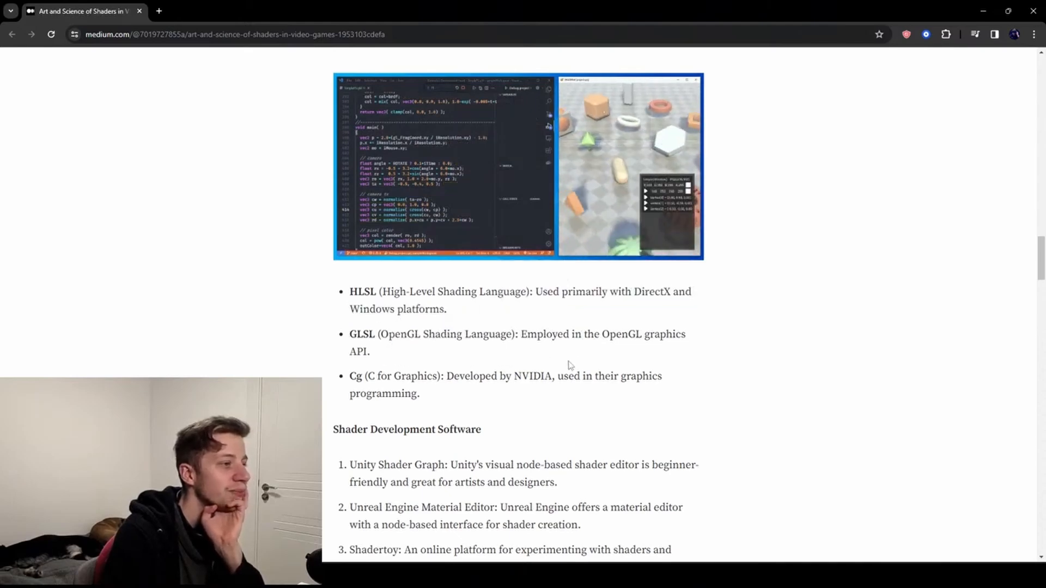
drag(365, 376, 459, 376)
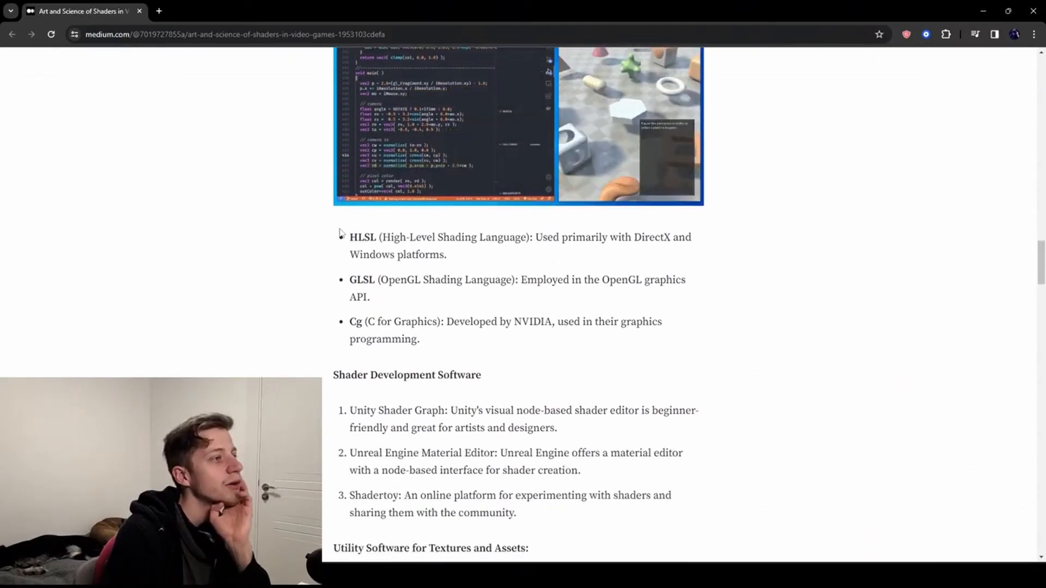
drag(350, 236, 447, 253)
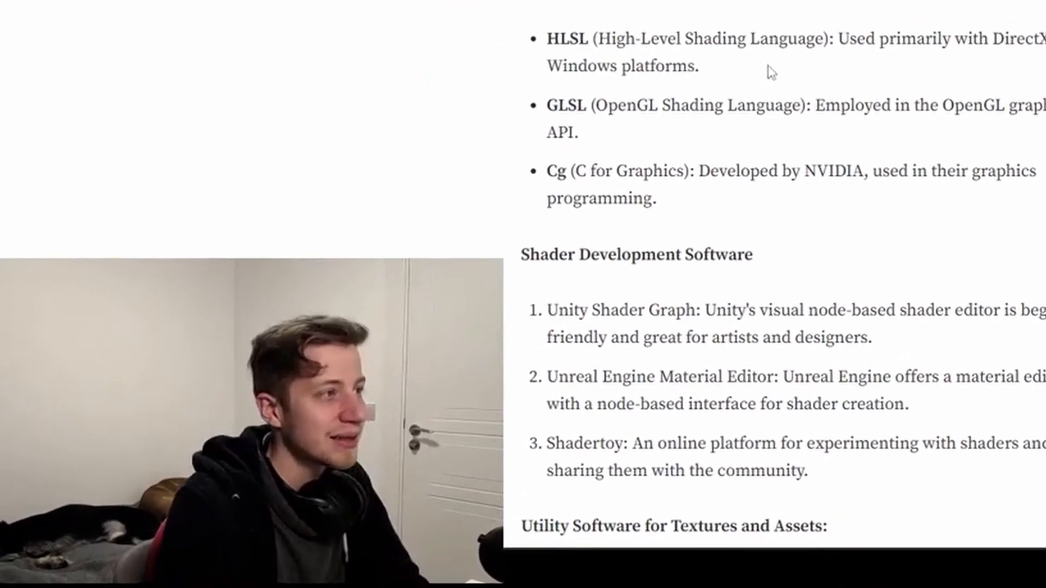
Finish the software list, highlighting the Unreal Engine Material Editor and Shadertoy entries, with shadertoy.com opened in a new tab.
scroll(down, 3)
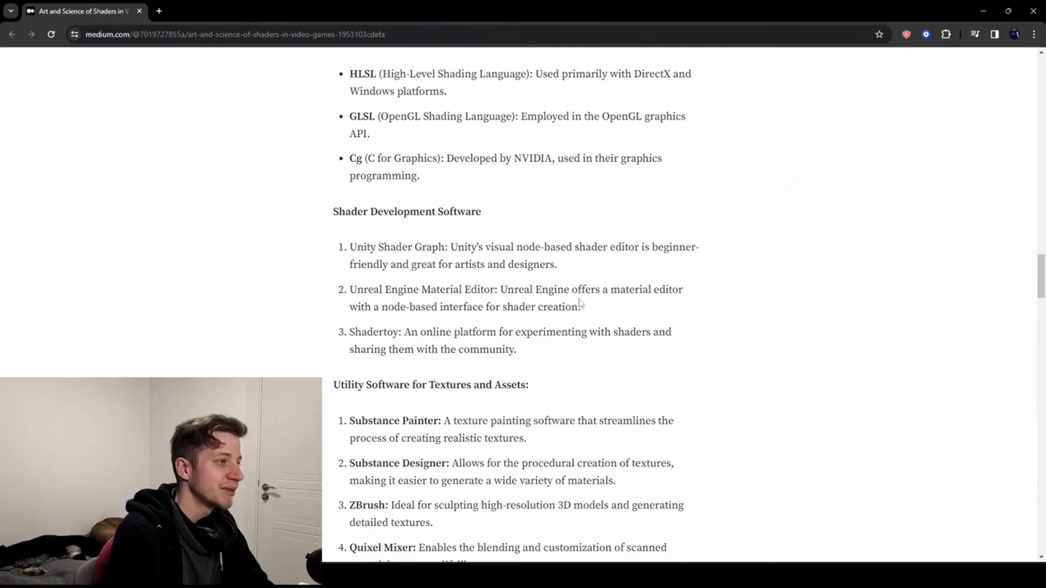
mouse_move(341, 274)
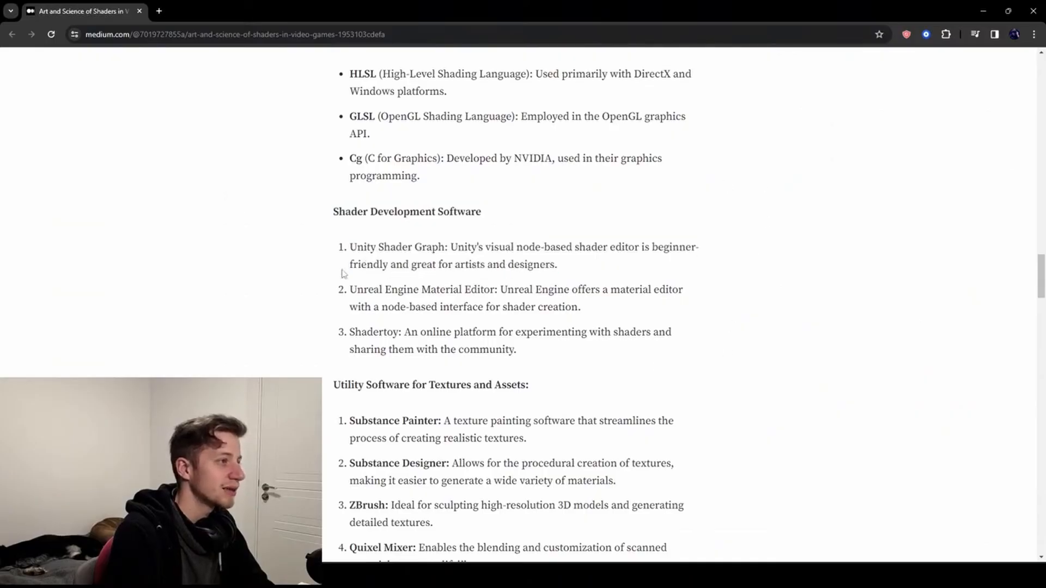
drag(350, 246, 682, 289)
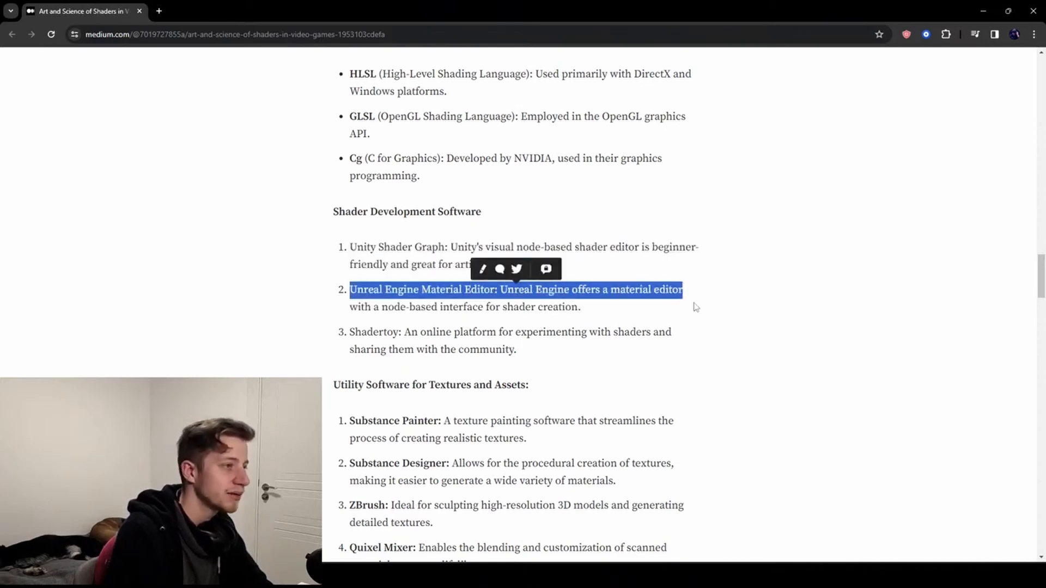
scroll(down, 3)
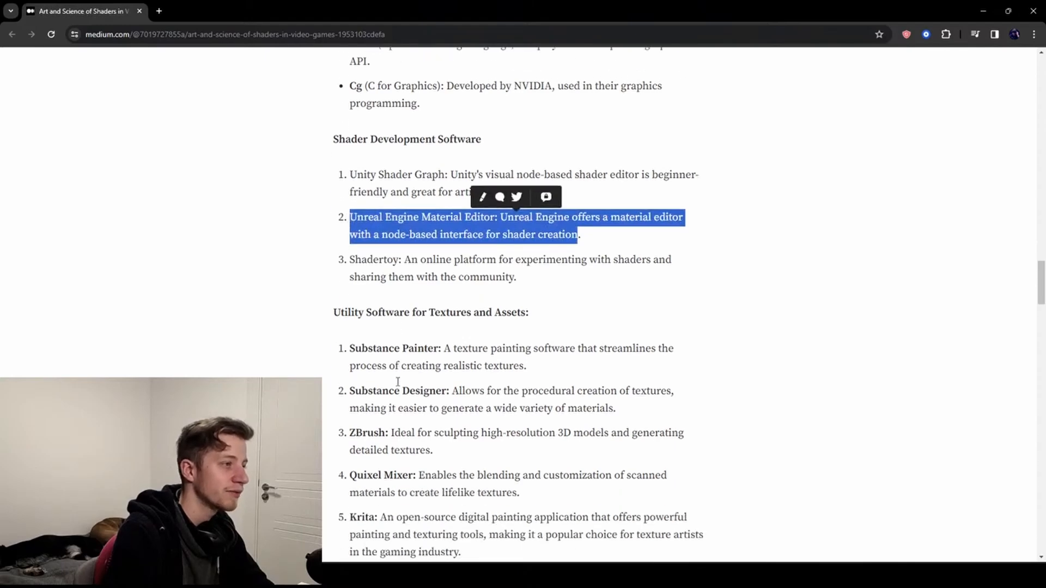
scroll(down, 3)
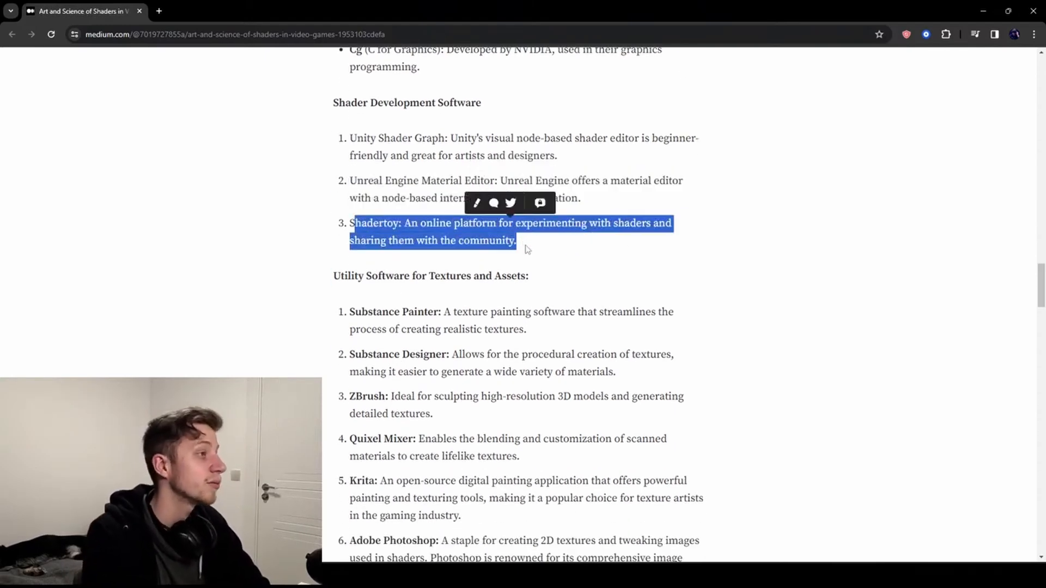
double_click(374, 222)
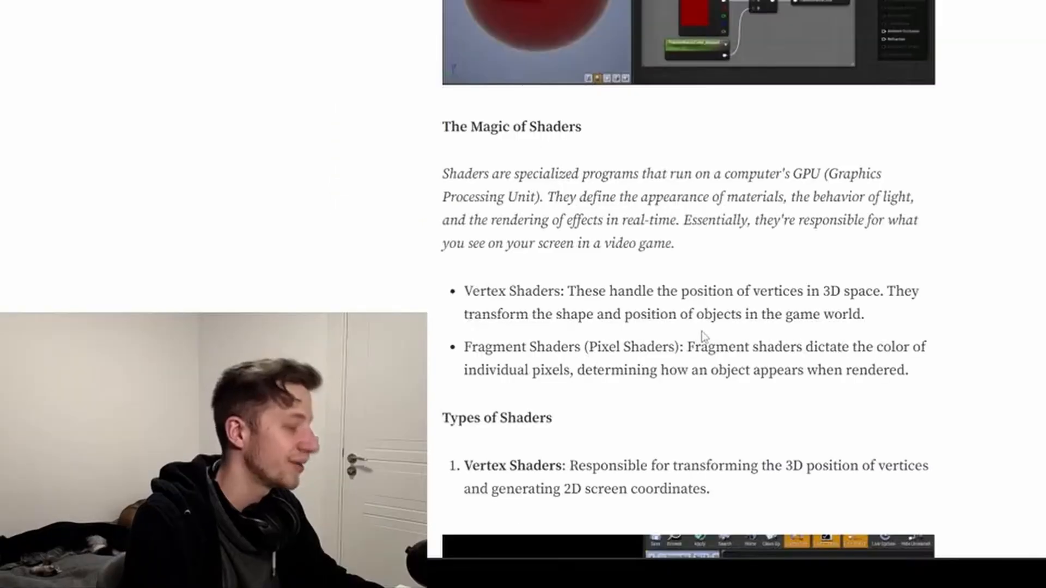
scroll(down, 3)
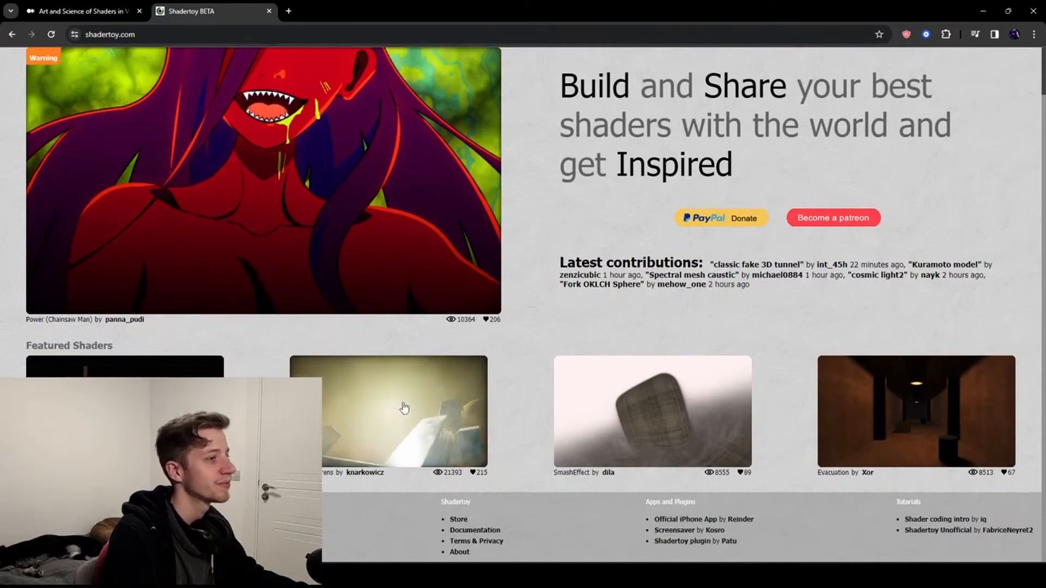
Review the Frozen Barrens shader and its Buffer A code, then return to the Medium article.
click(387, 412)
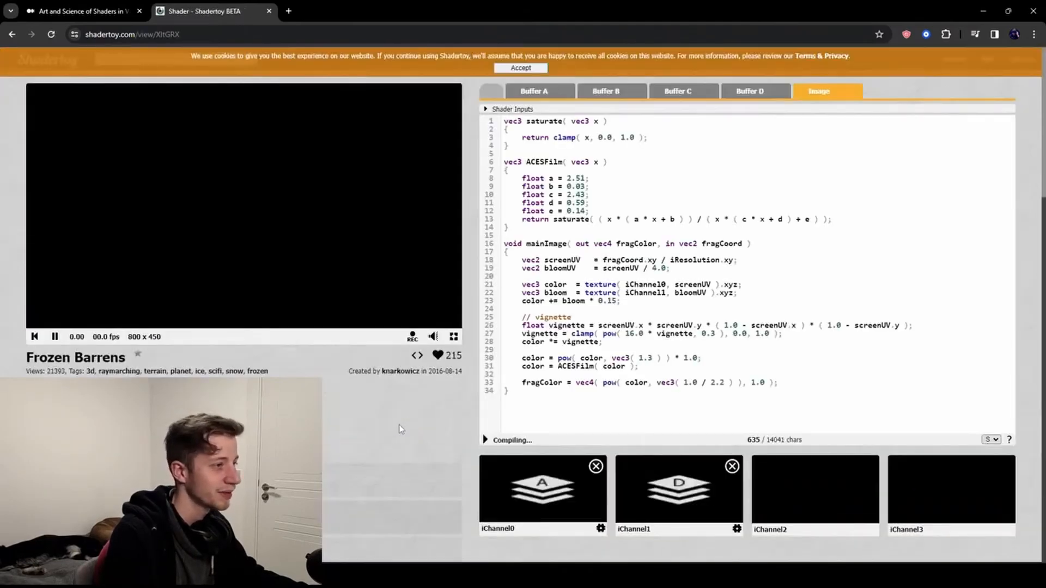
click(521, 68)
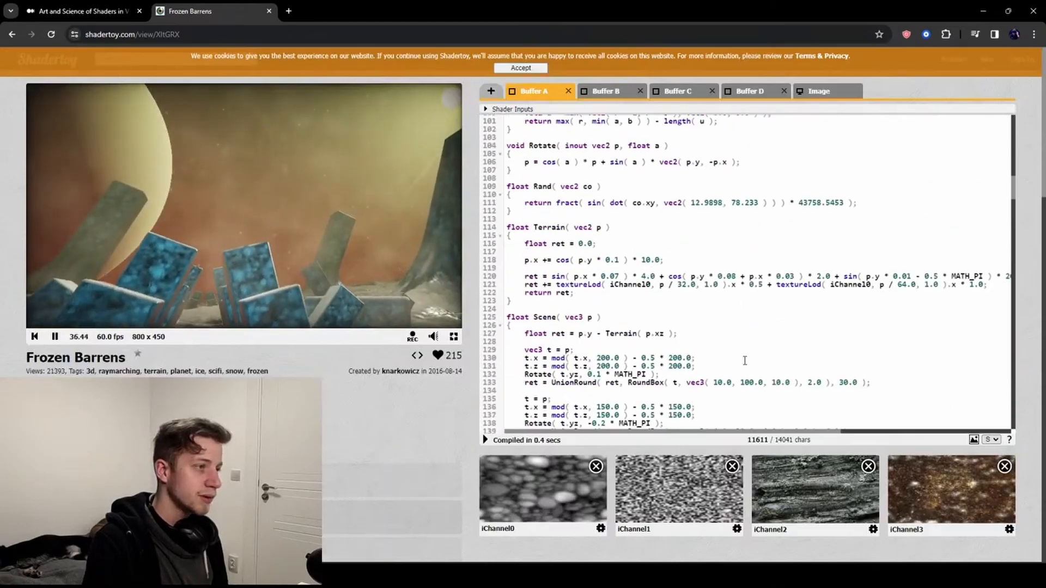
scroll(down, 3)
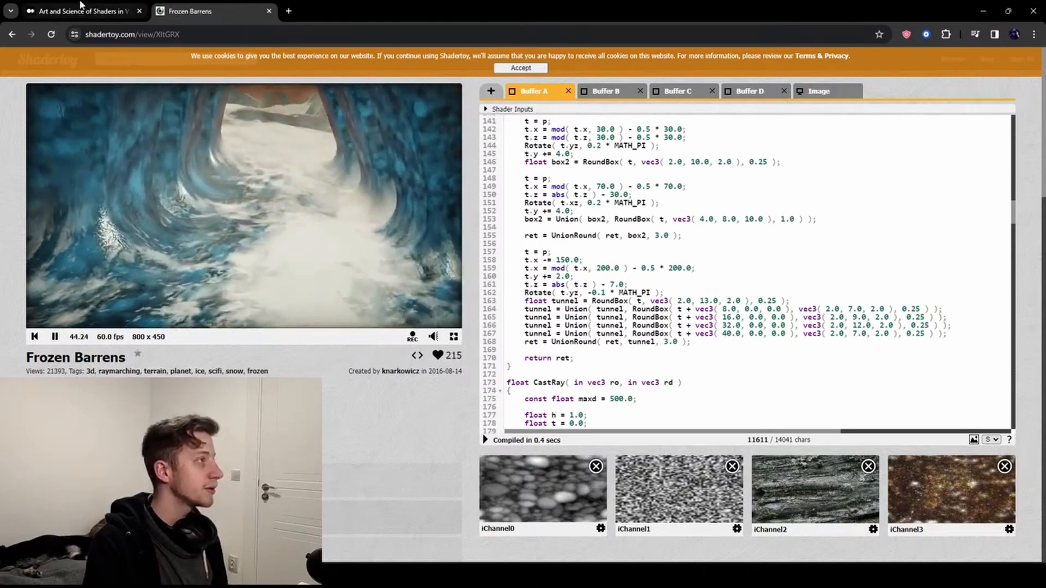
click(76, 11)
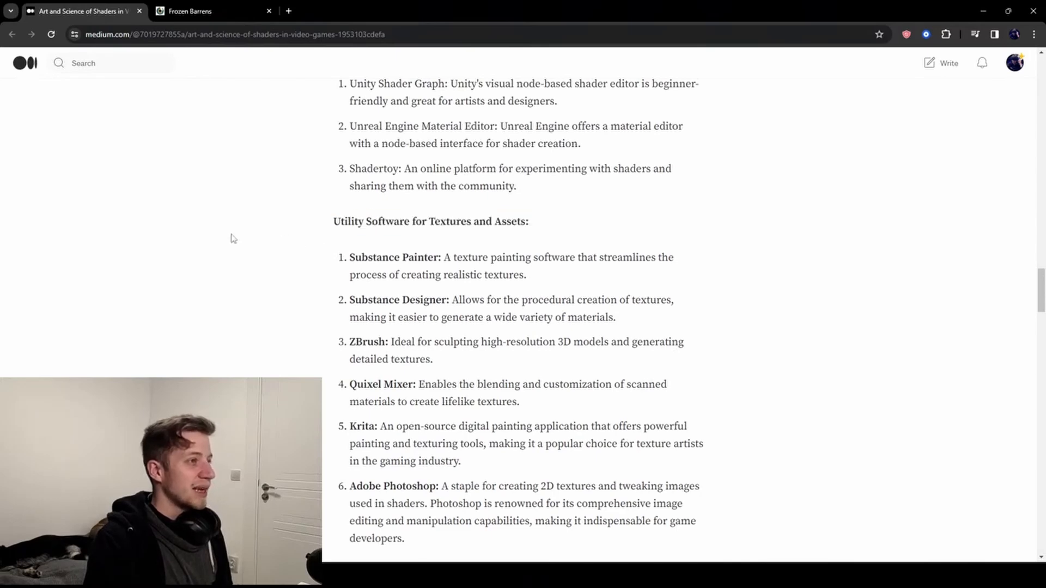
Read past the Utility Software for Textures and Assets list through the Adobe Photoshop entry.
scroll(down, 3)
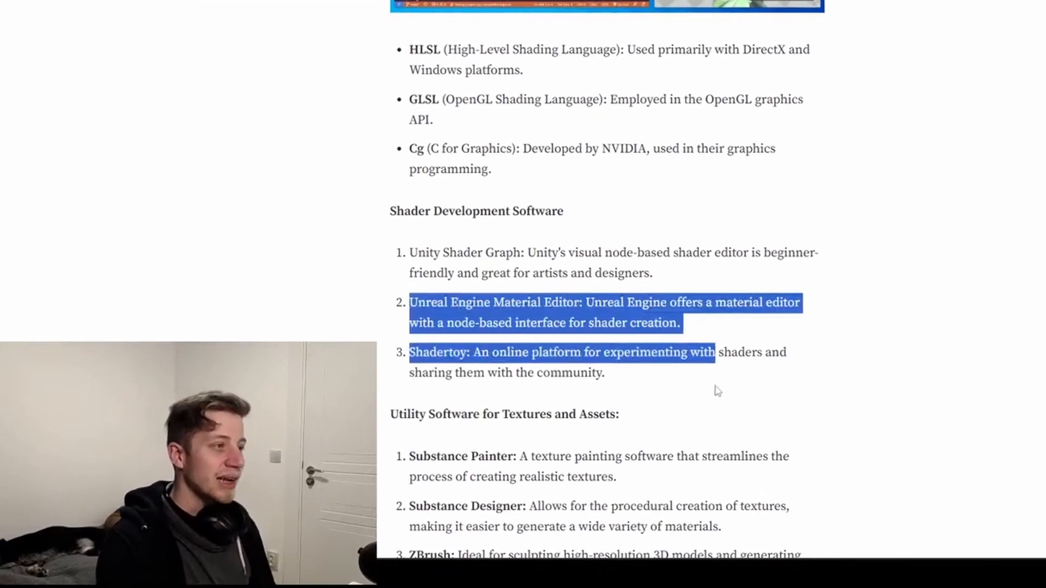
scroll(down, 3)
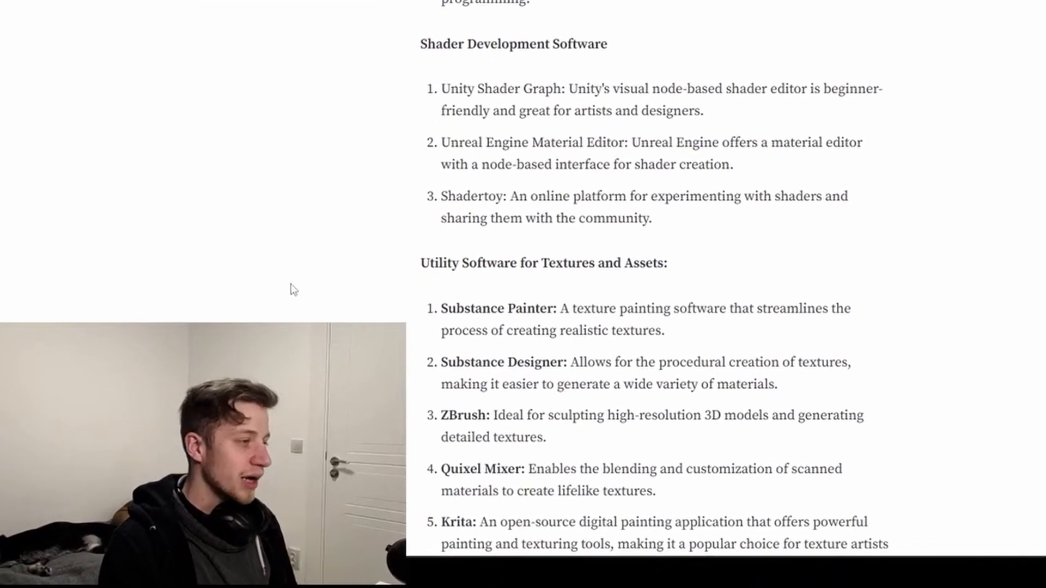
scroll(down, 3)
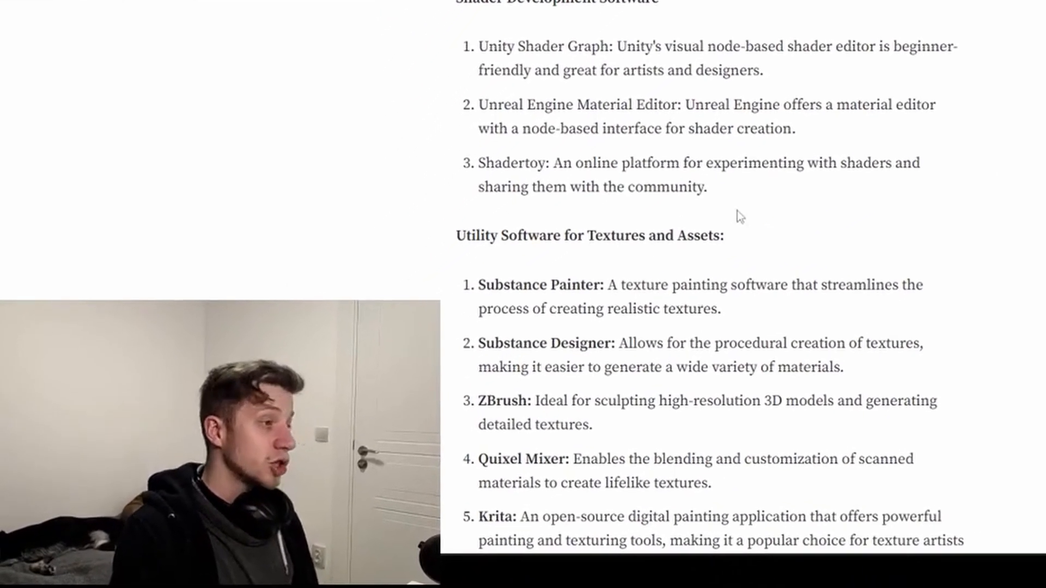
scroll(down, 3)
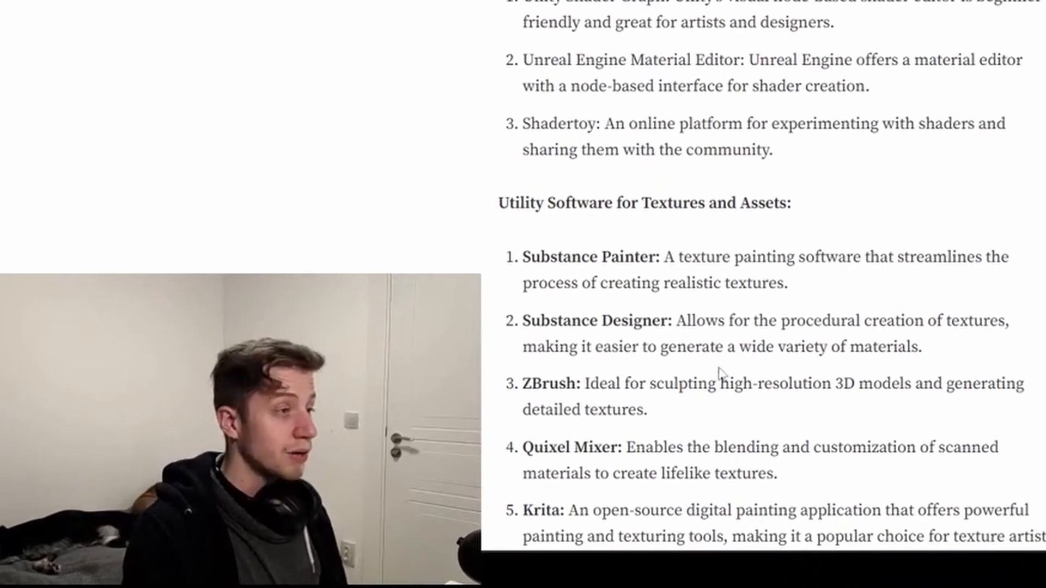
scroll(down, 3)
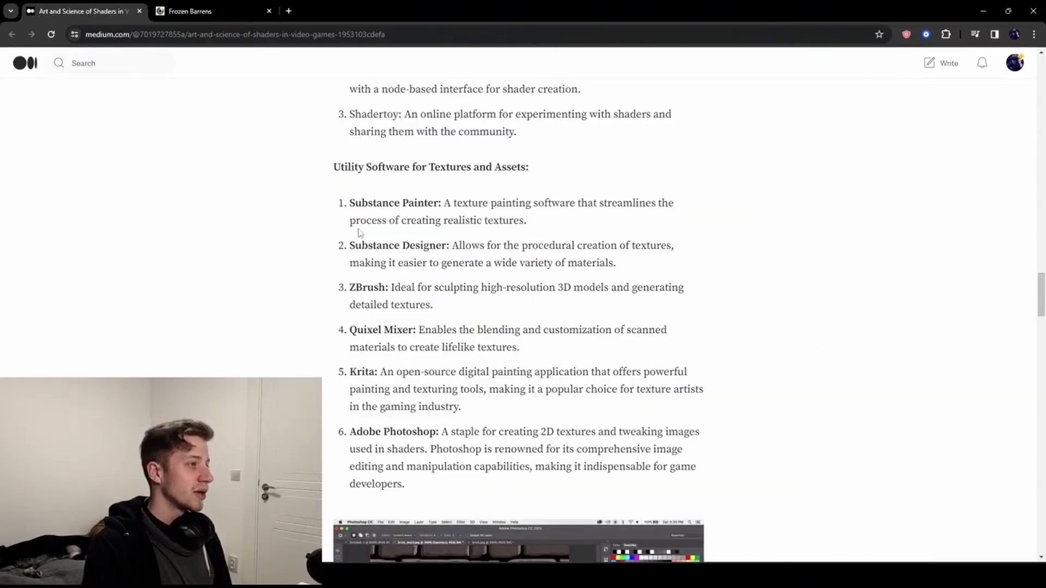
mouse_move(441, 496)
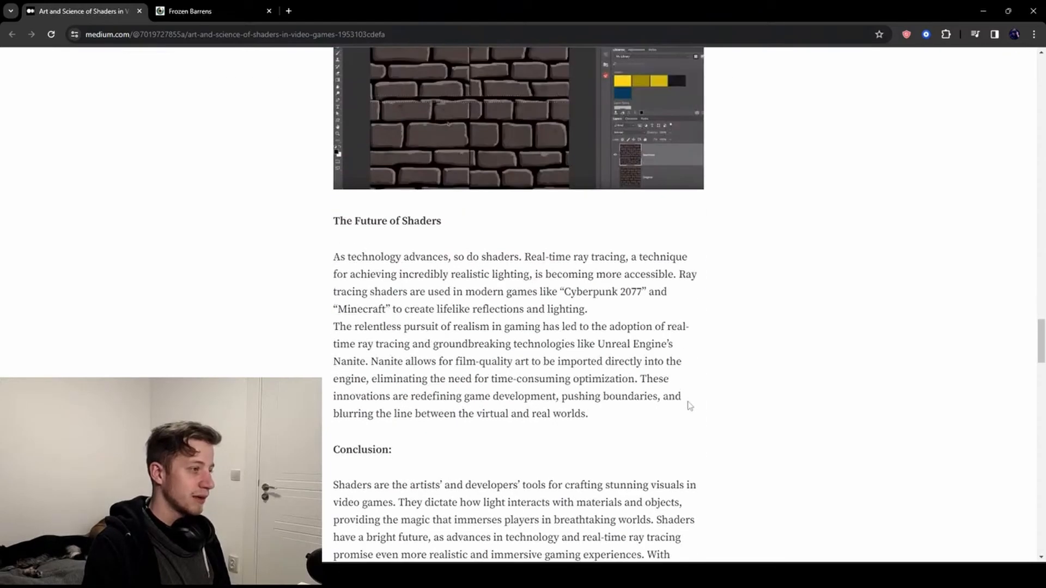
scroll(down, 3)
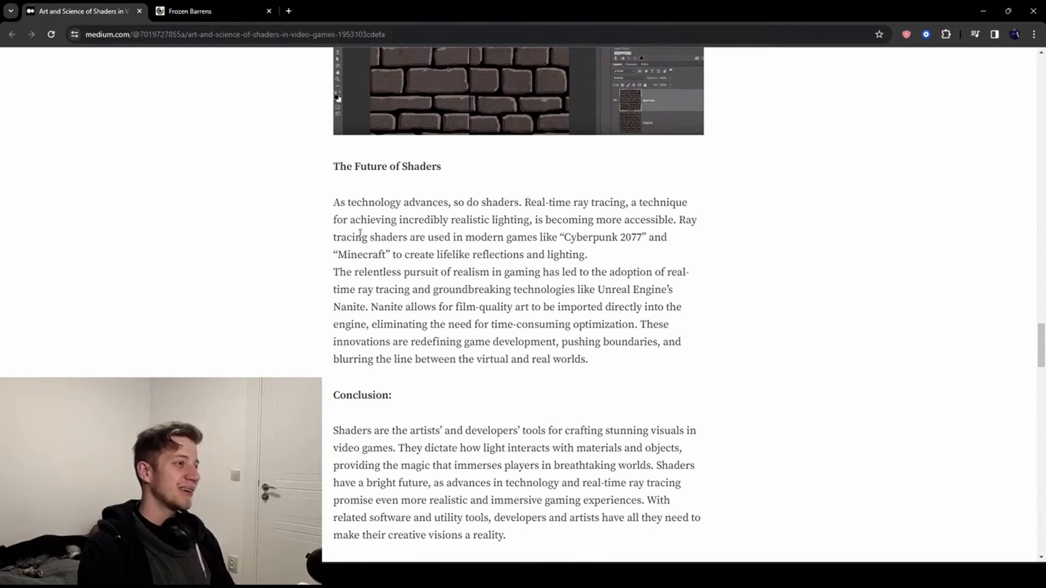
mouse_move(721, 224)
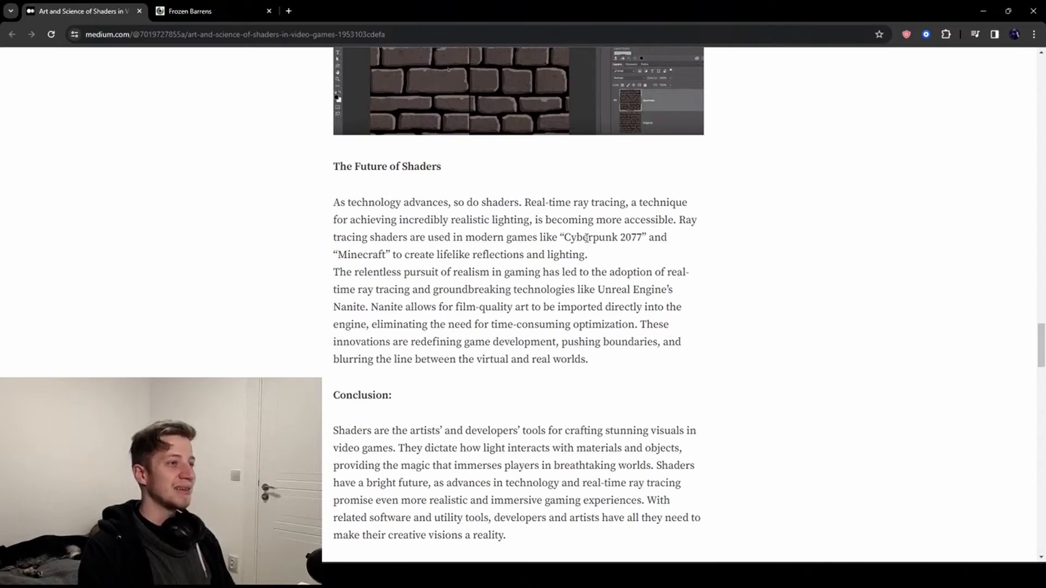
mouse_move(696, 239)
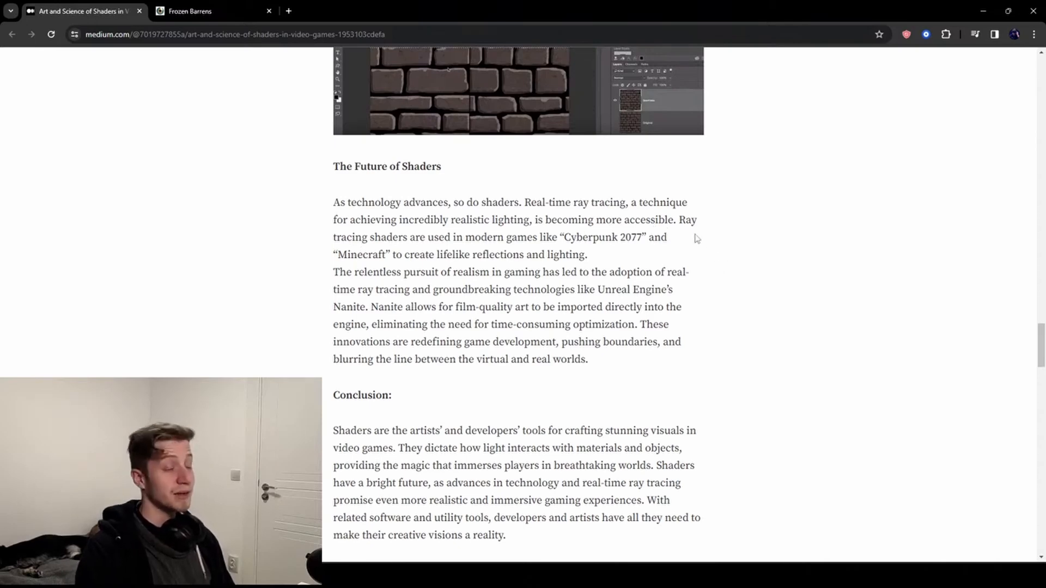
key(F11)
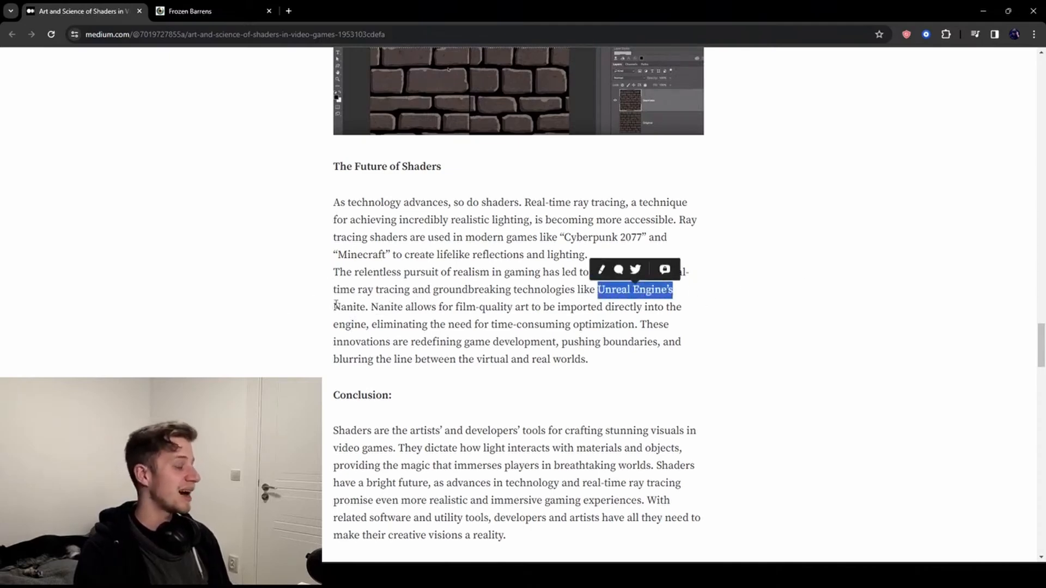
double_click(348, 306)
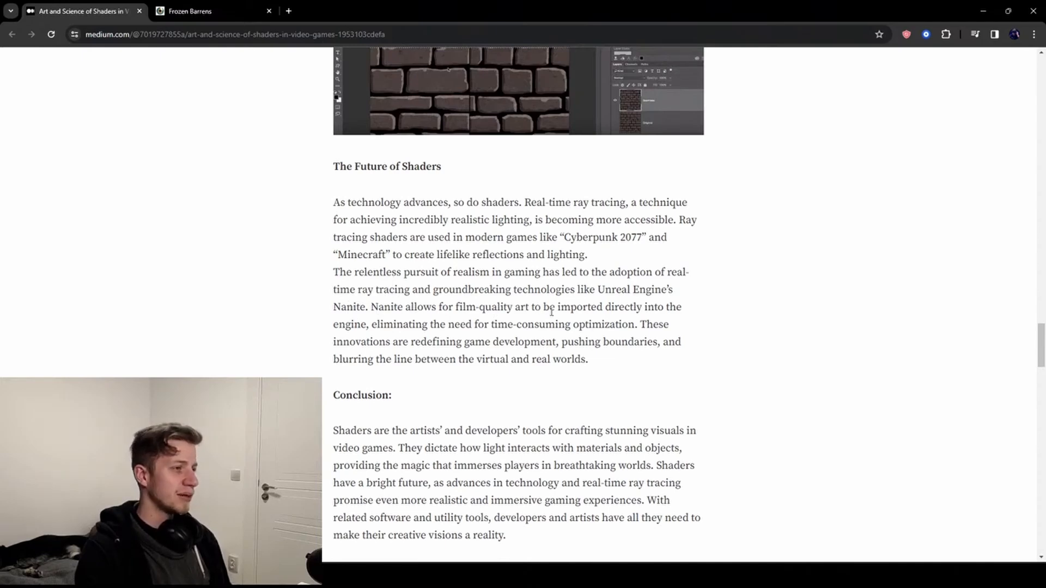
mouse_move(719, 314)
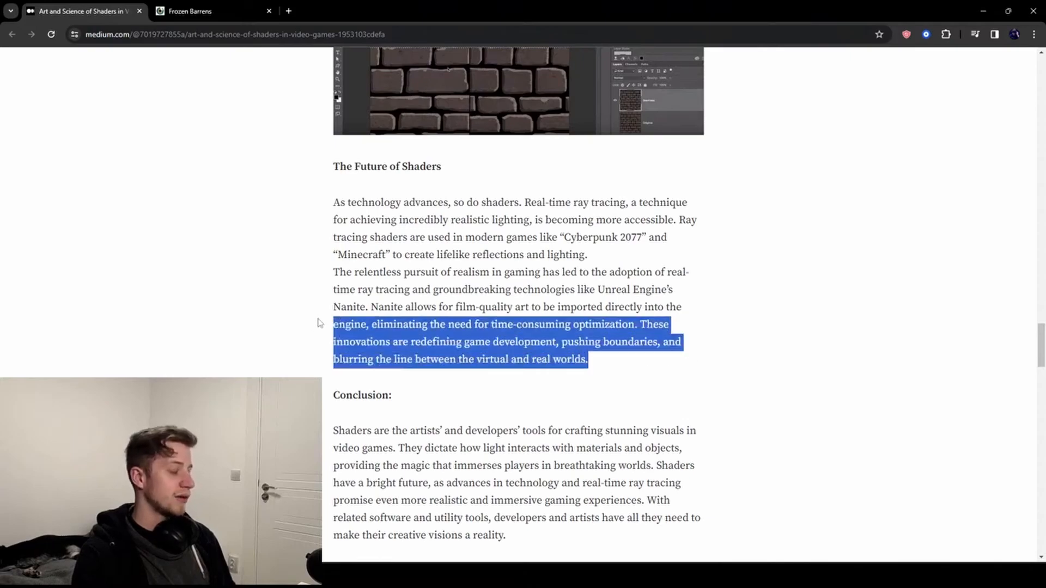
Reach the article's end and clap twice, raising its clap count from 4 to 6.
scroll(down, 3)
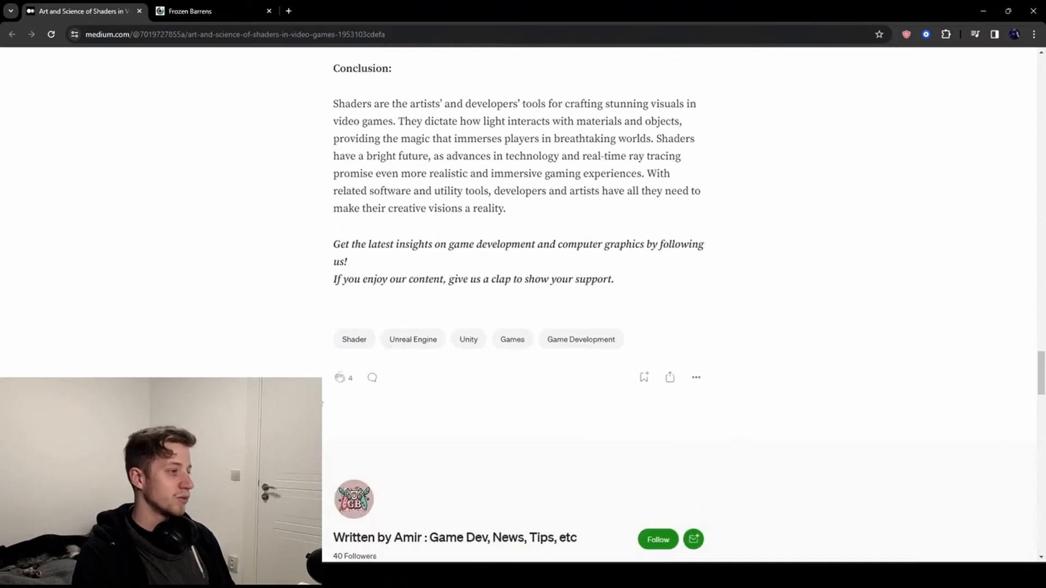
scroll(up, 3)
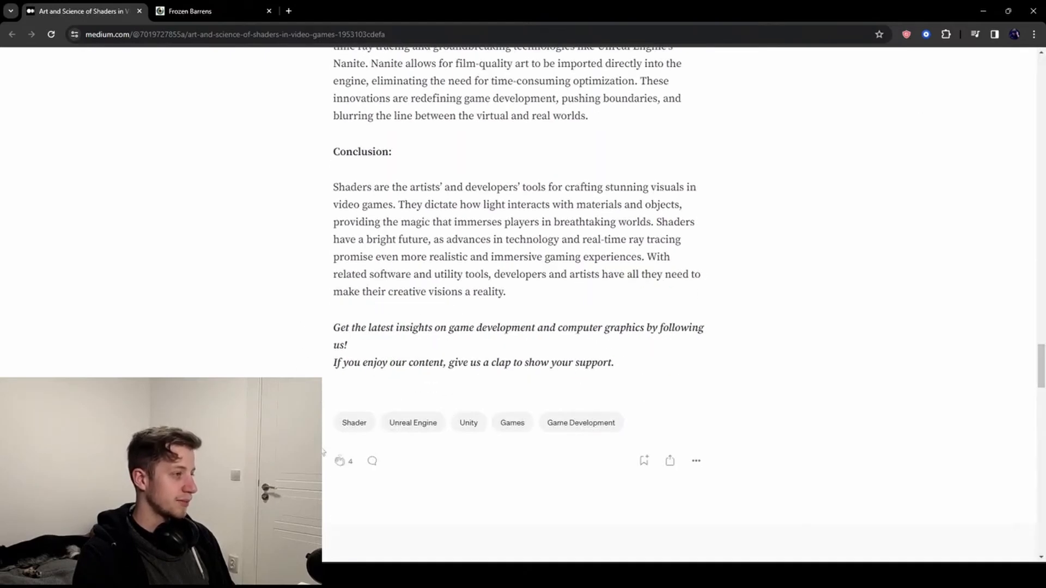
click(340, 461)
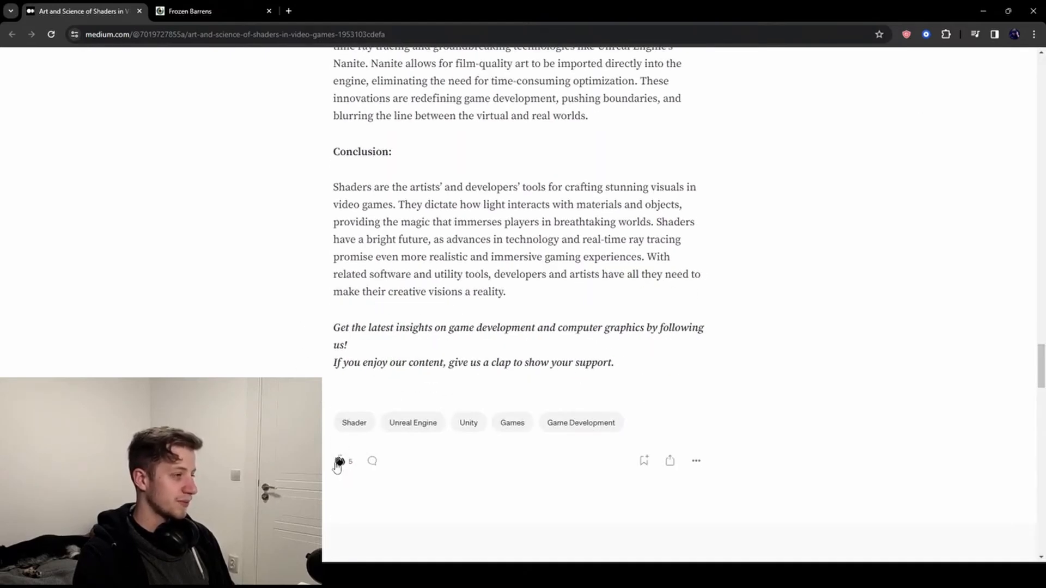
click(337, 461)
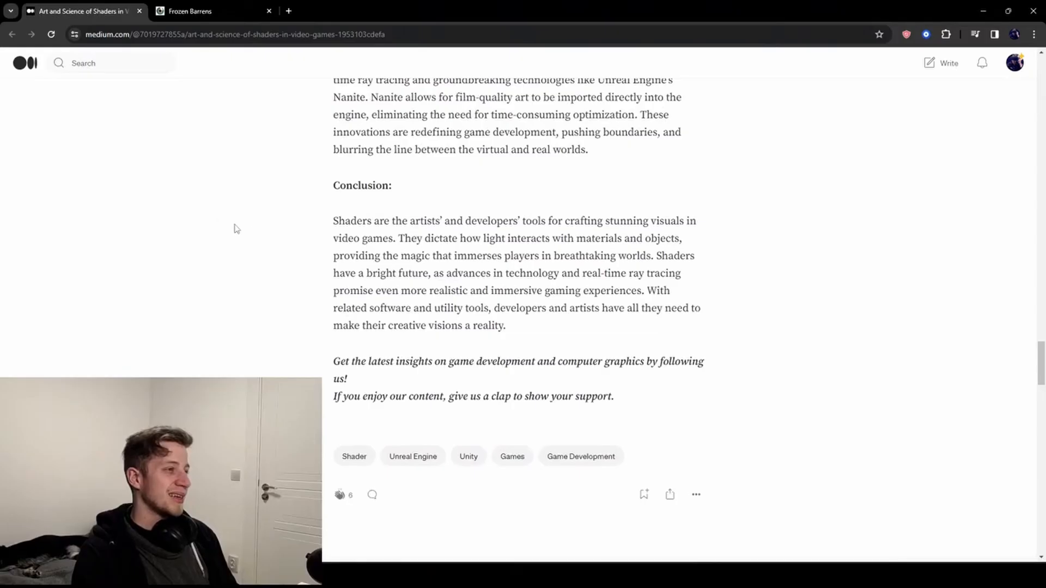
mouse_move(711, 294)
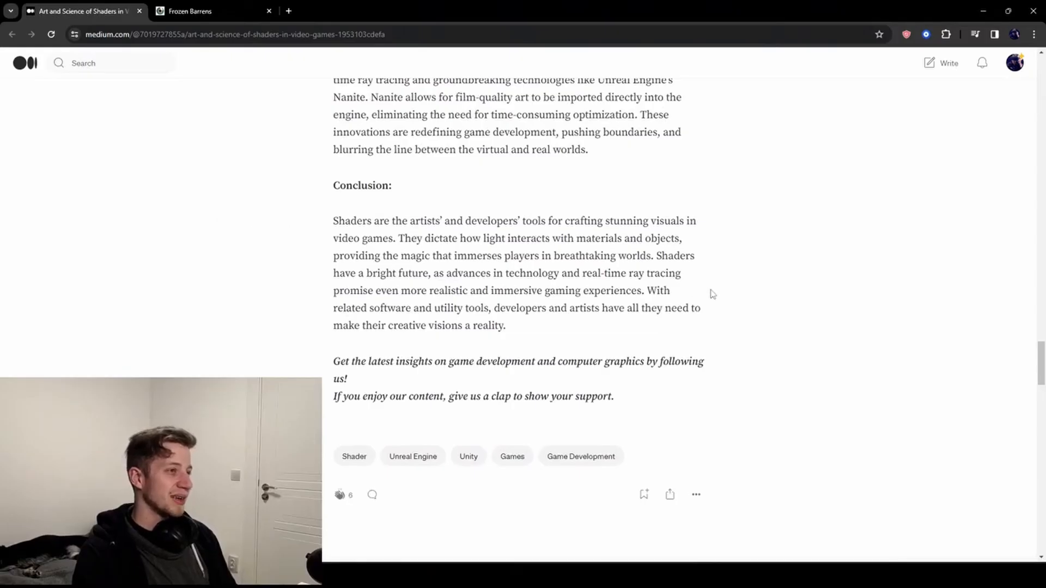
mouse_move(304, 238)
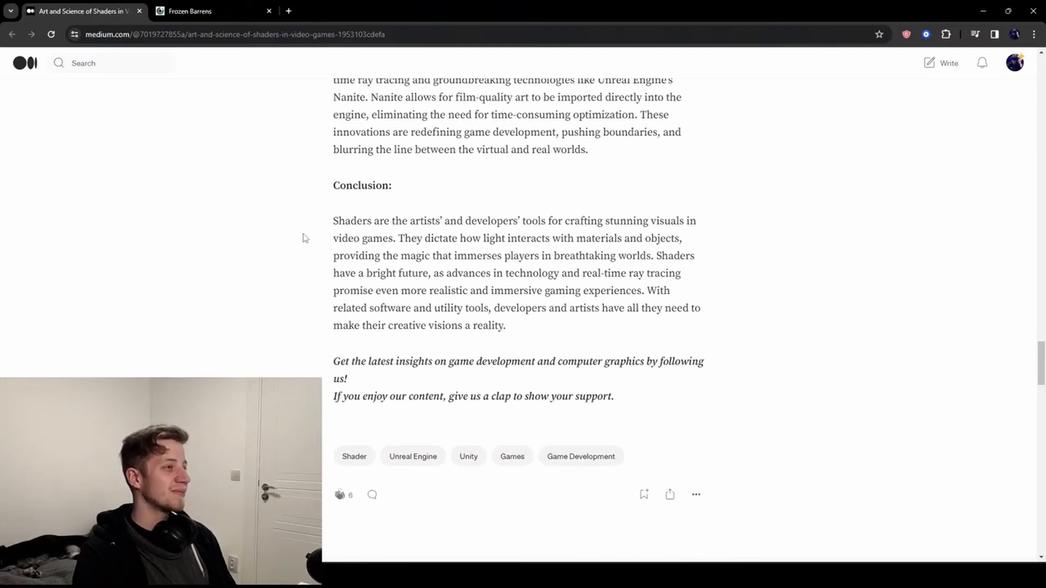
mouse_move(794, 240)
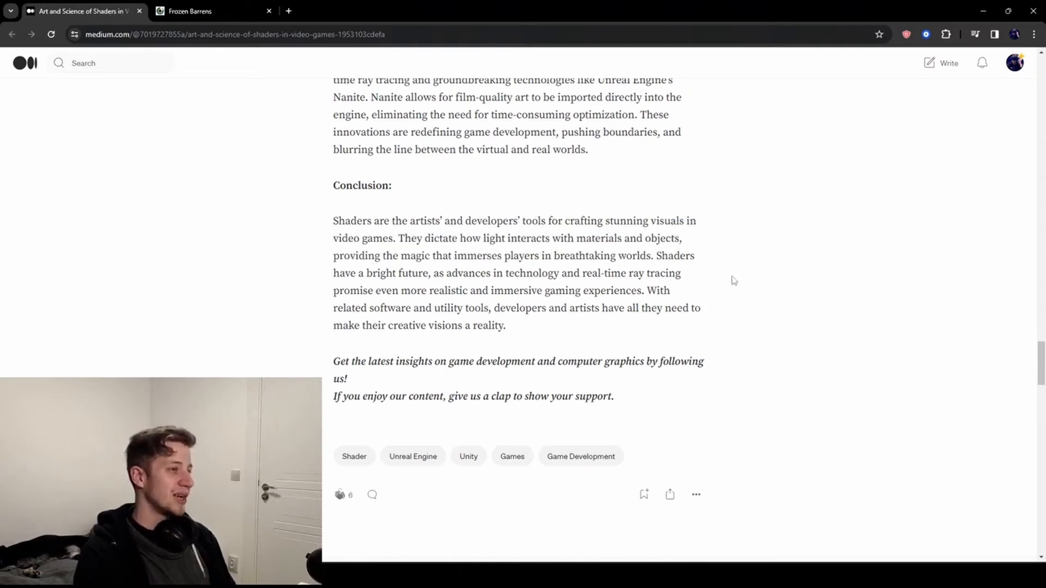
mouse_move(314, 306)
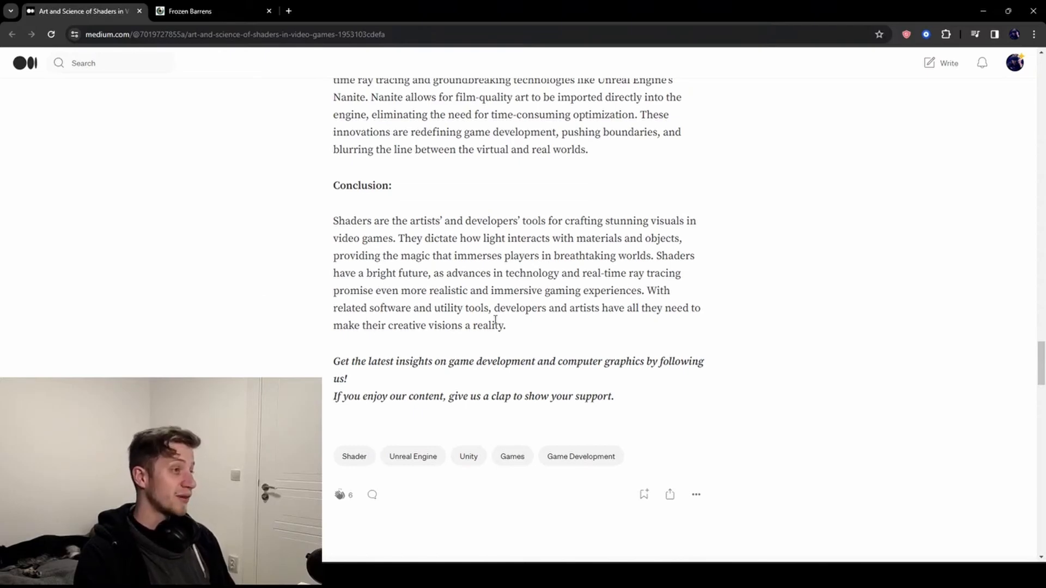
mouse_move(634, 333)
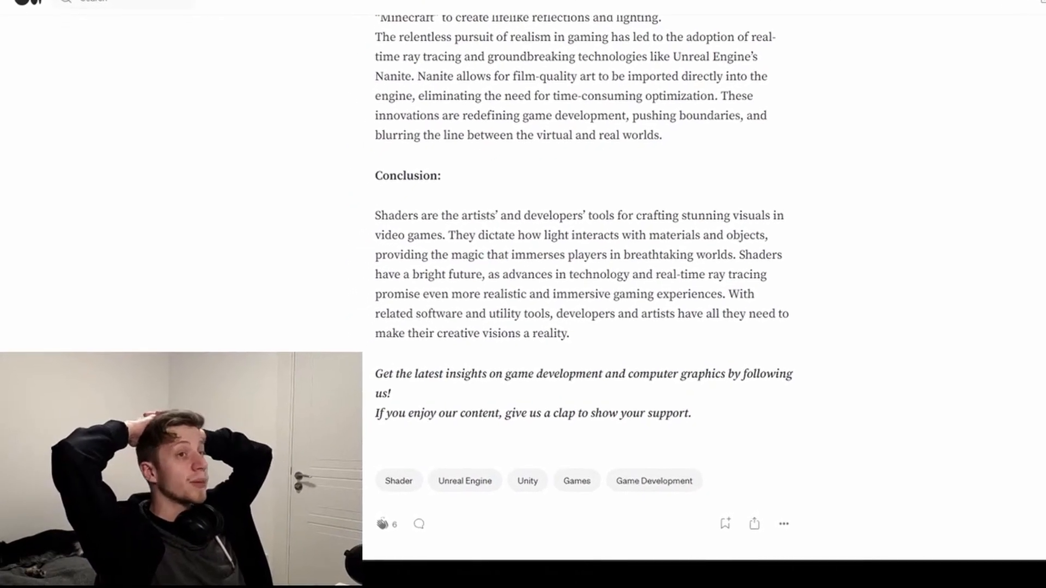
scroll(down, 3)
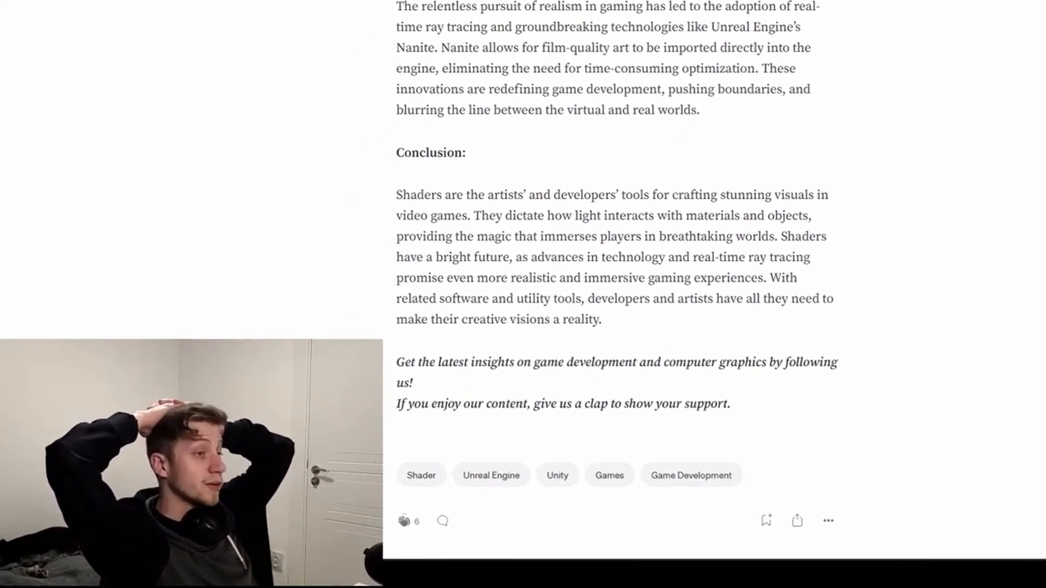
scroll(down, 3)
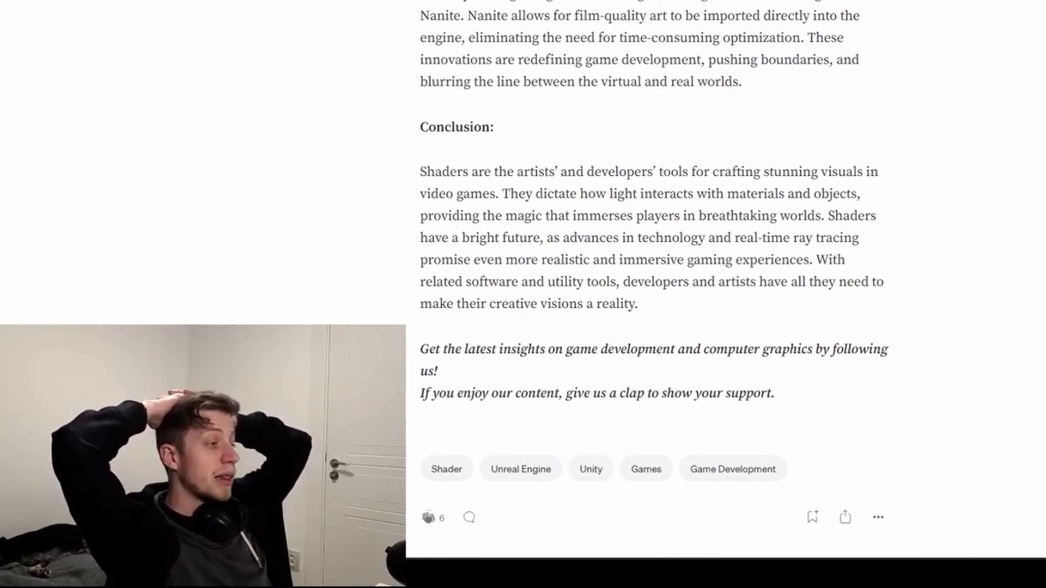
scroll(down, 3)
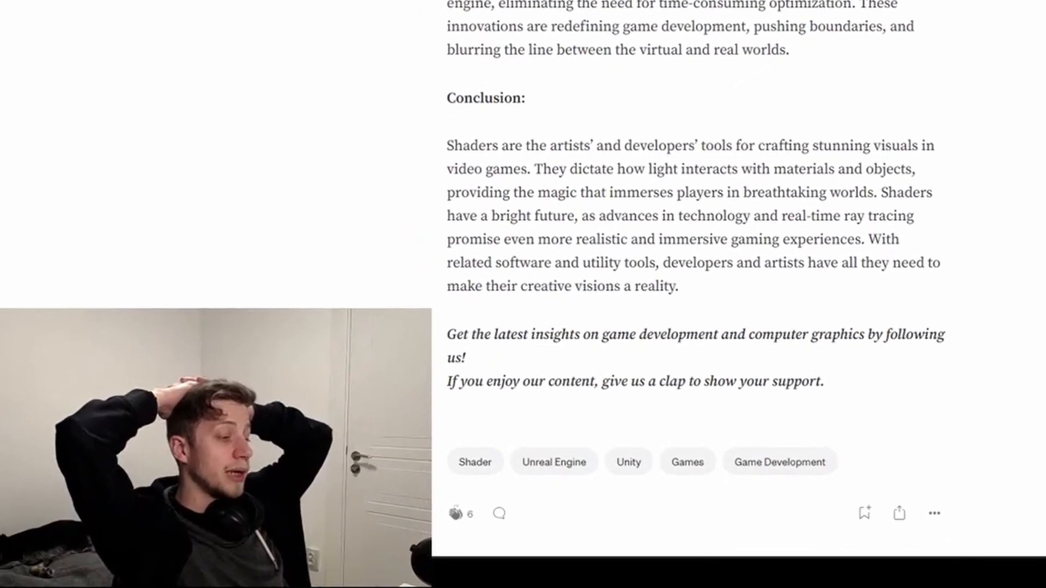
scroll(down, 3)
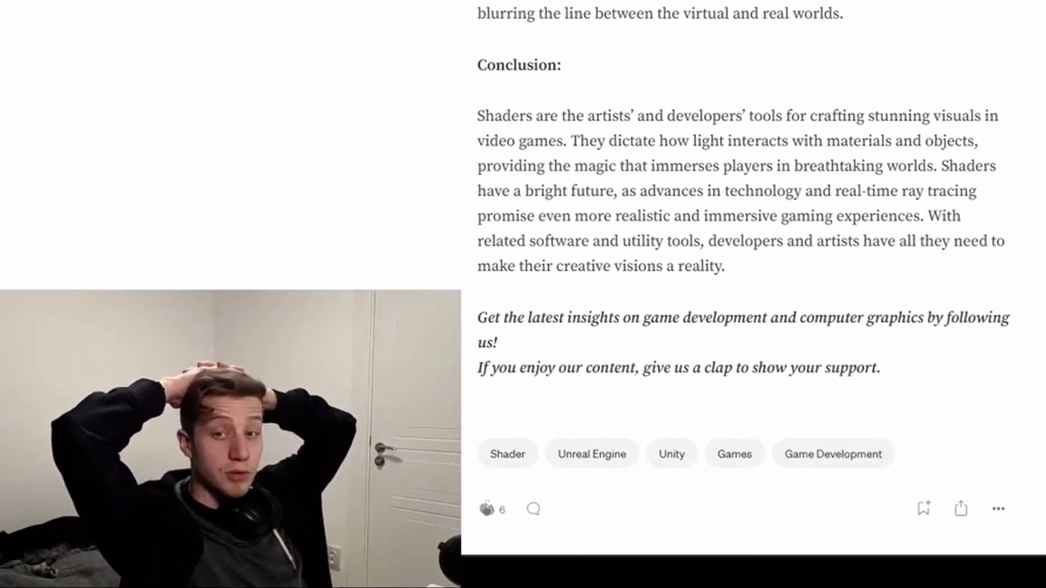
scroll(down, 3)
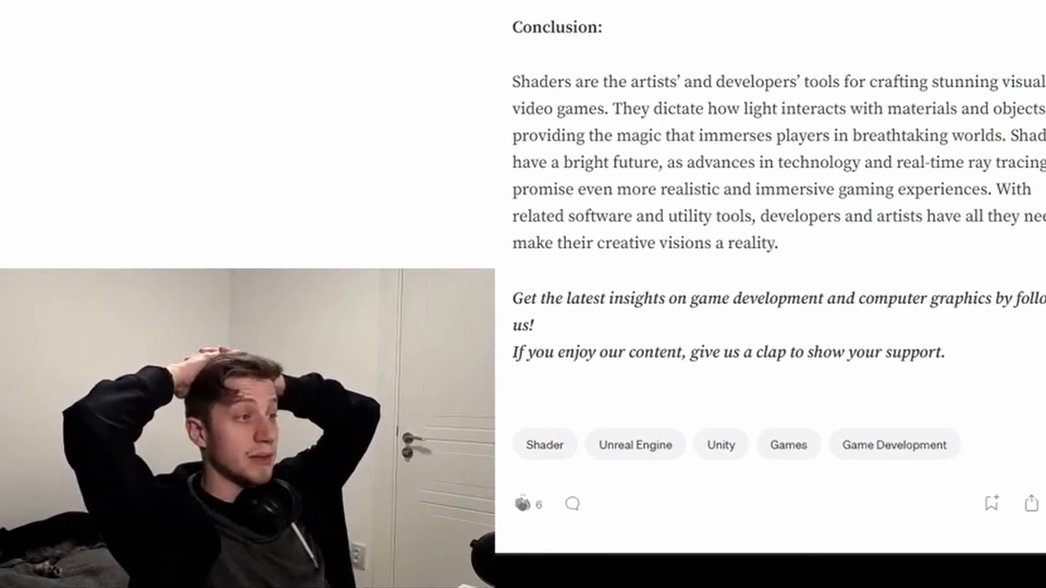